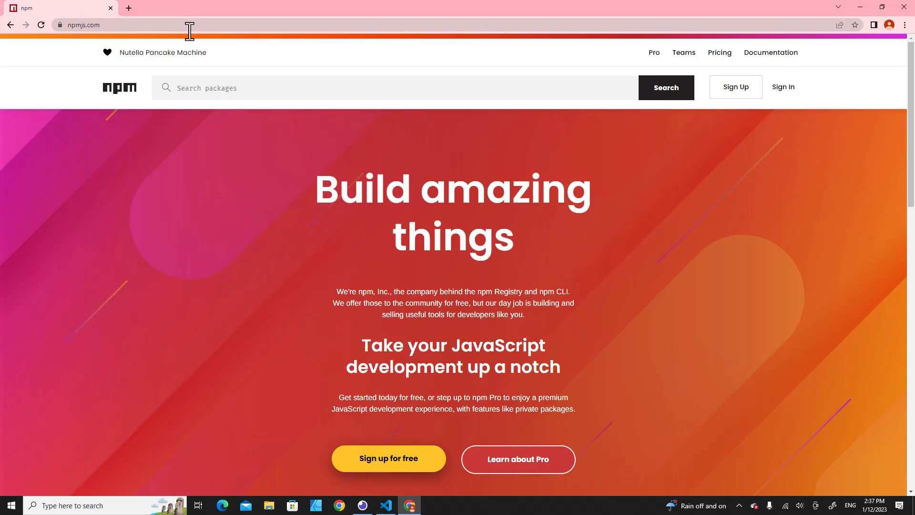
- Search npm for mongoose and copy the 'npm i mongoose' install command
text(mongoose)
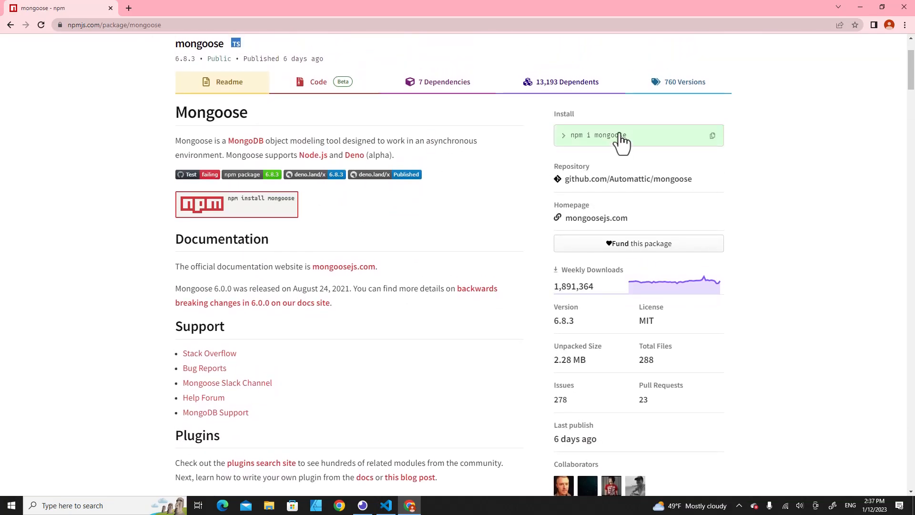
click(385, 505)
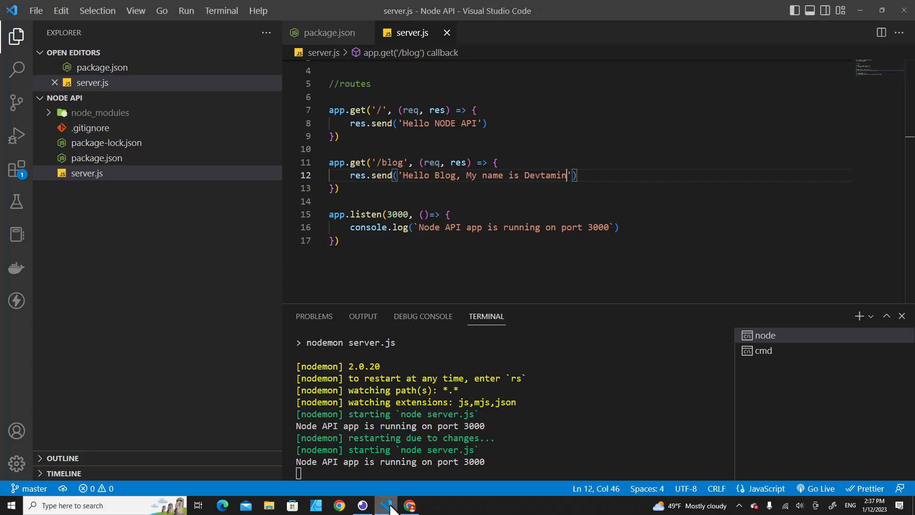
- Terminate the running nodemon server and install mongoose with 'npm i mongoose'
key(ctrl+c)
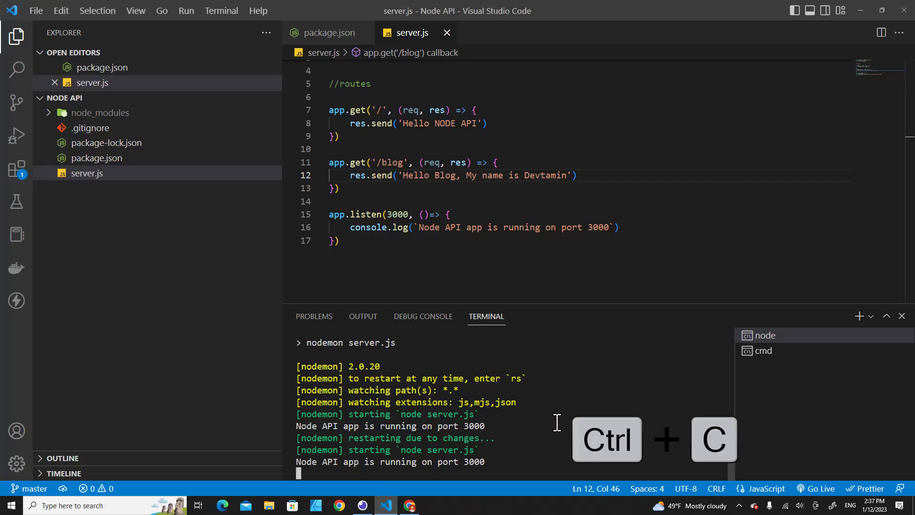
key(ctrl+c)
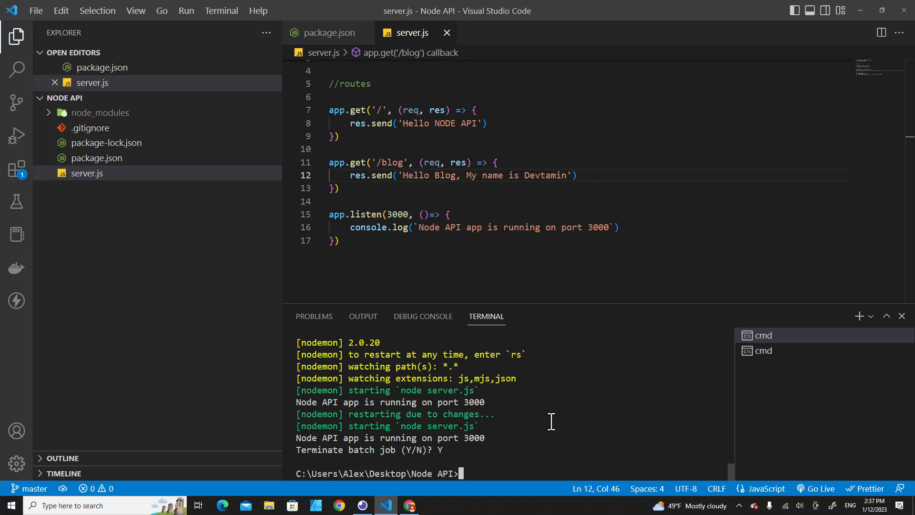
text(npm i mongoose)
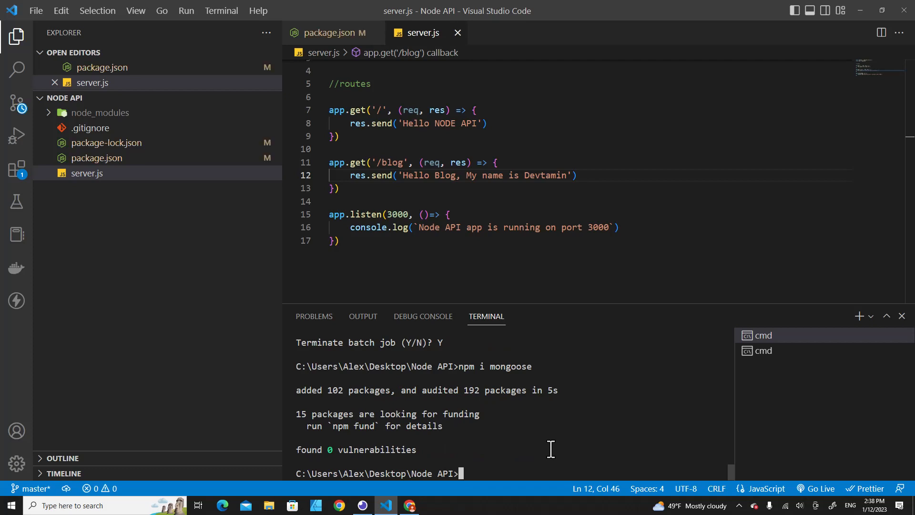
text(npm ru)
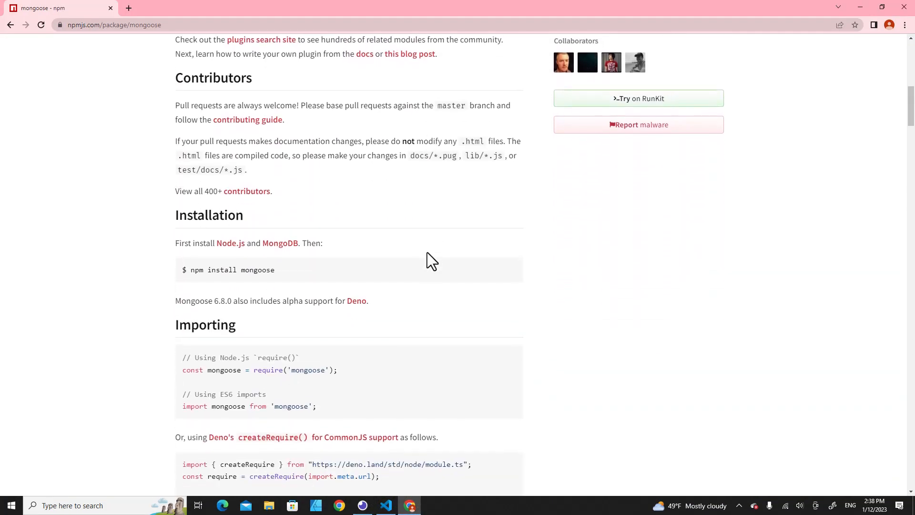
- Scroll the mongoose npm page down to the Importing section's require and connect examples
scroll(down, 3)
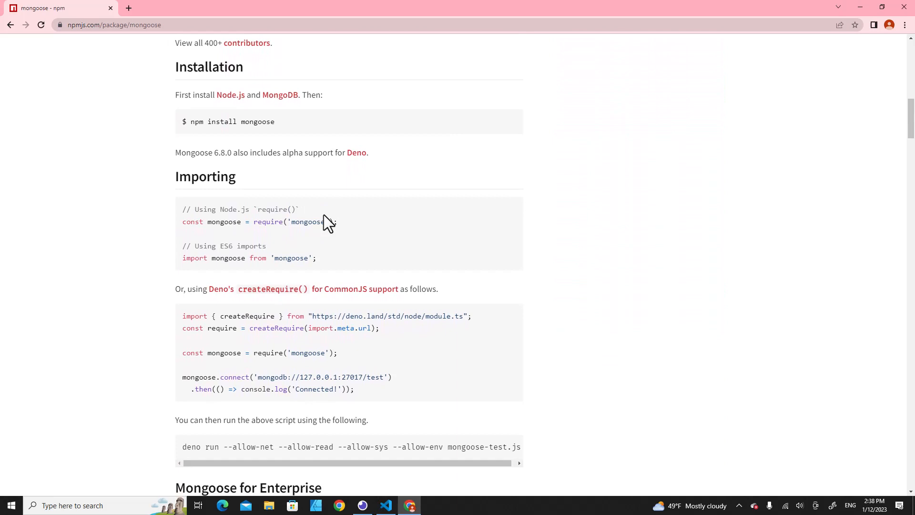
scroll(down, 3)
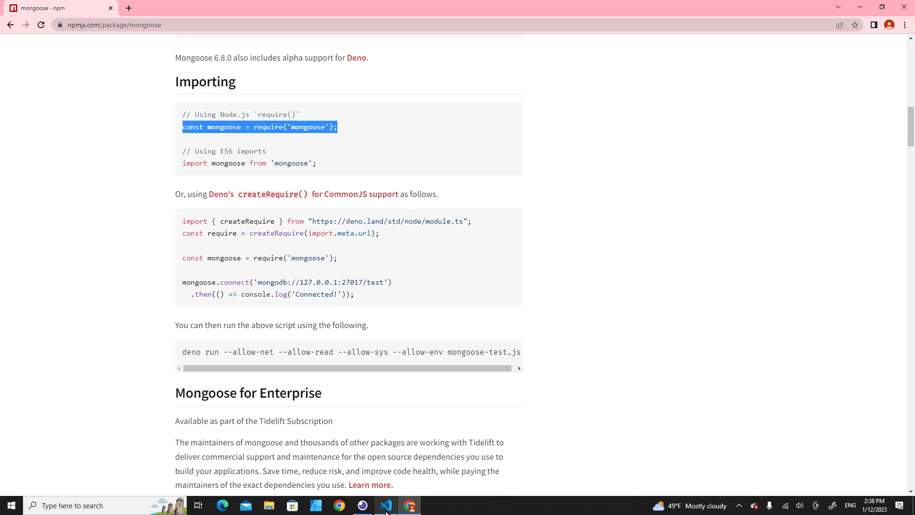
mouse_move(277, 129)
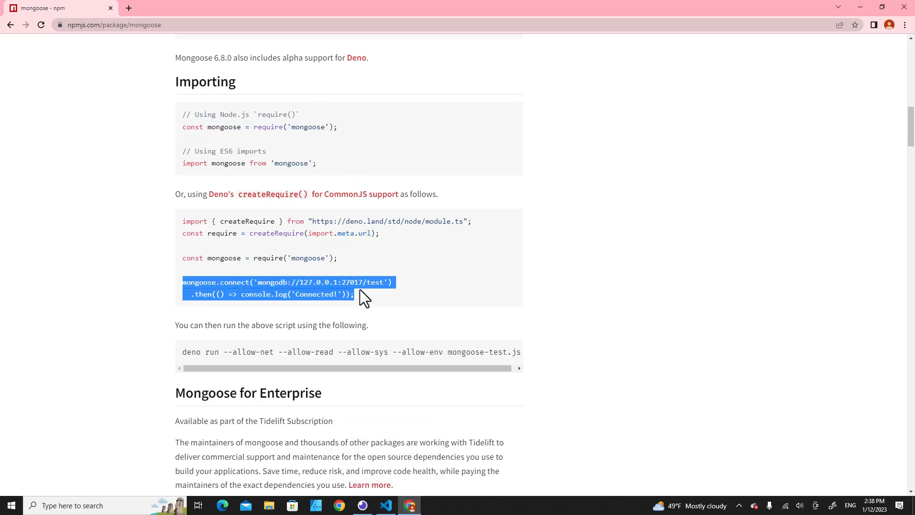
mouse_move(262, 281)
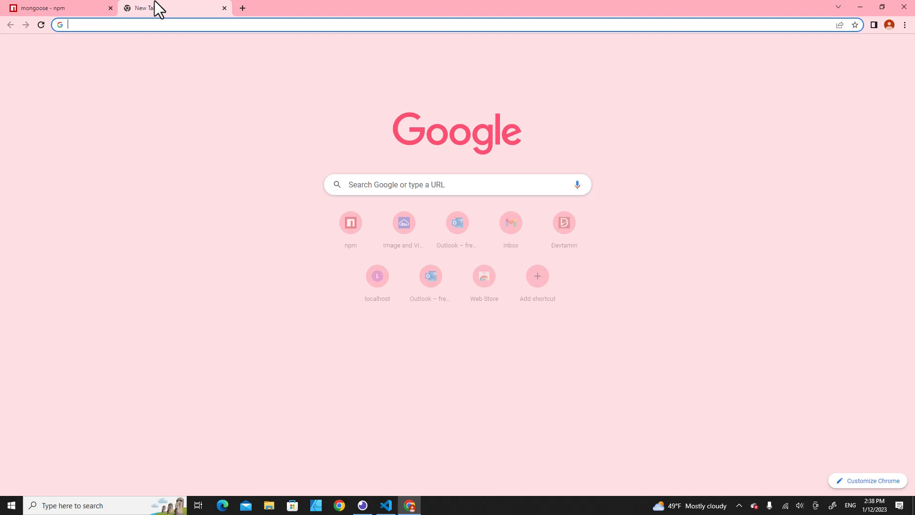
- Search Google for mongodb in a new tab and open the MongoDB account login page
text(mon)
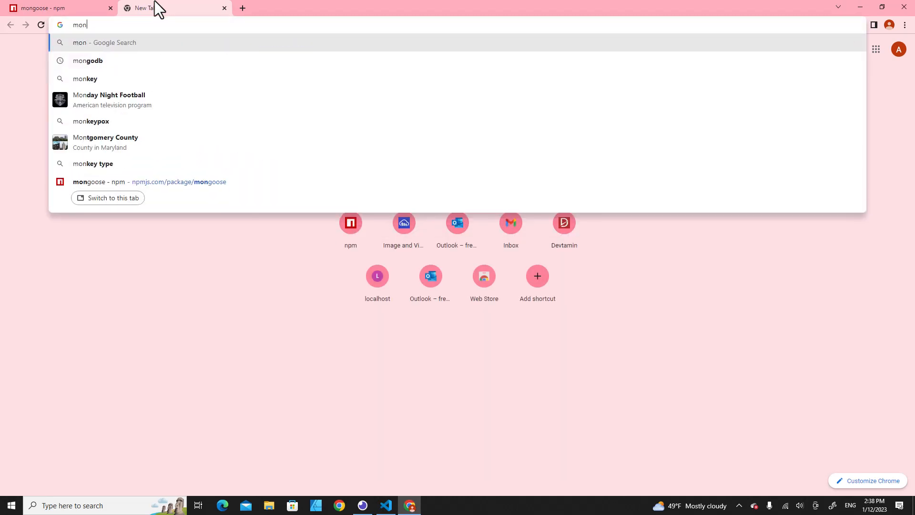
click(86, 60)
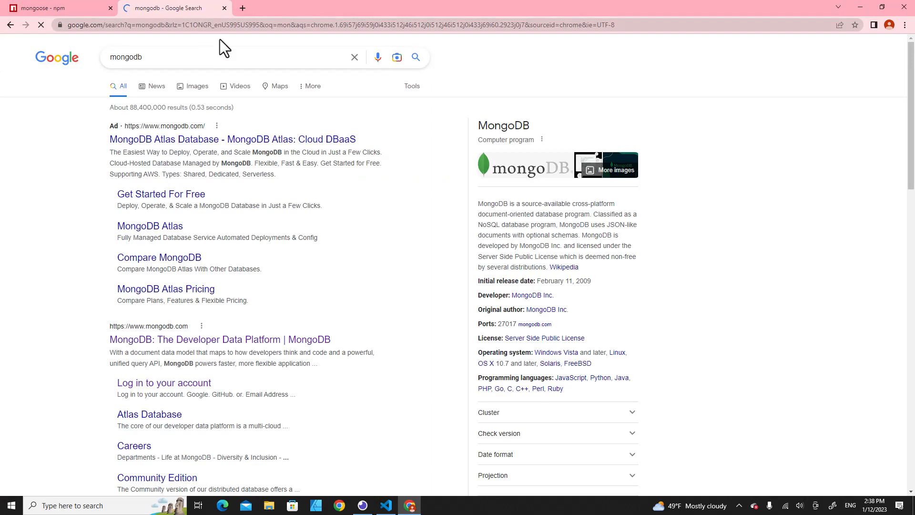
click(220, 339)
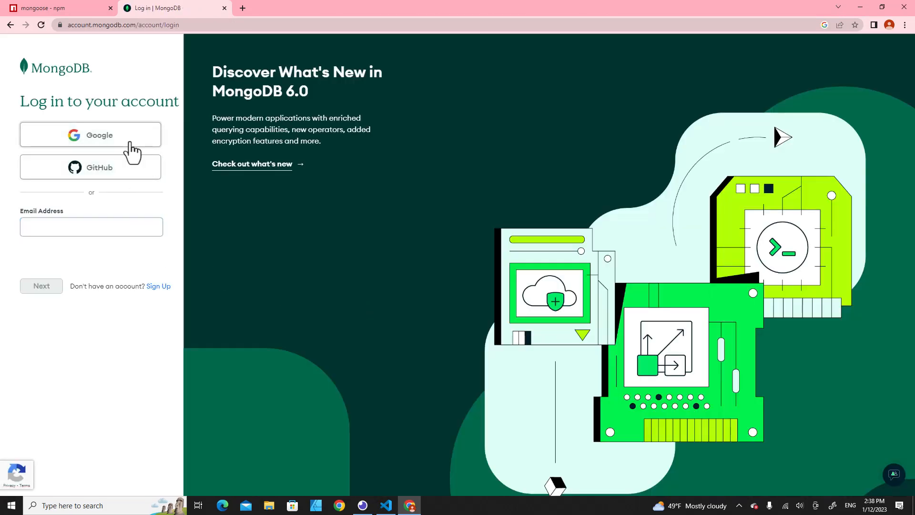
- Sign in to MongoDB with Google and accept the Privacy Policy and Terms of Service
click(90, 135)
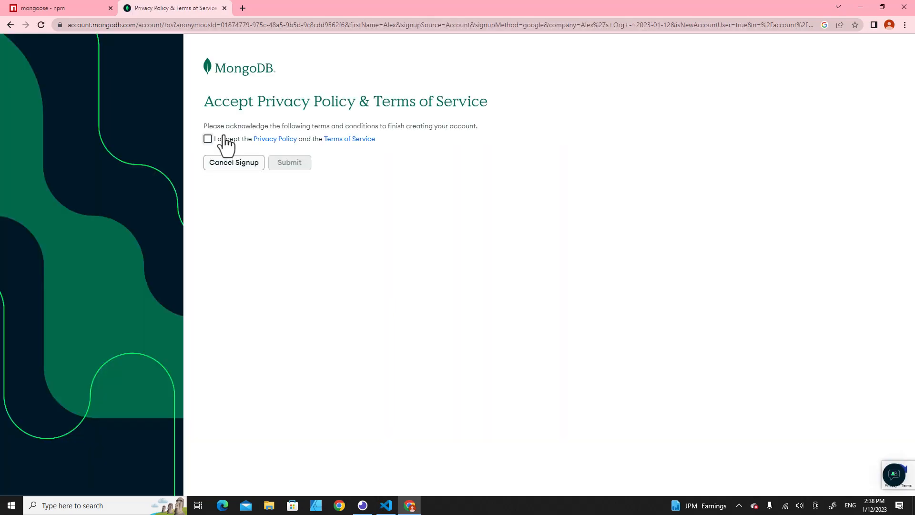
click(208, 138)
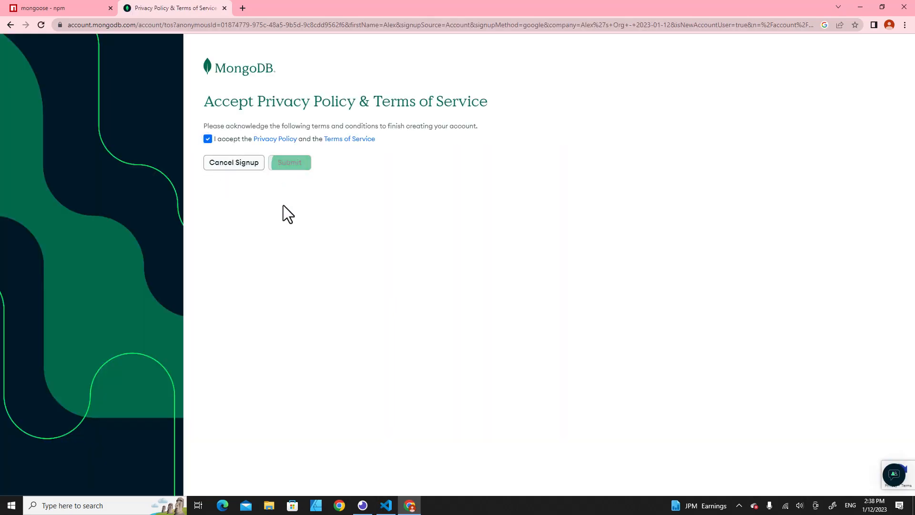
click(290, 162)
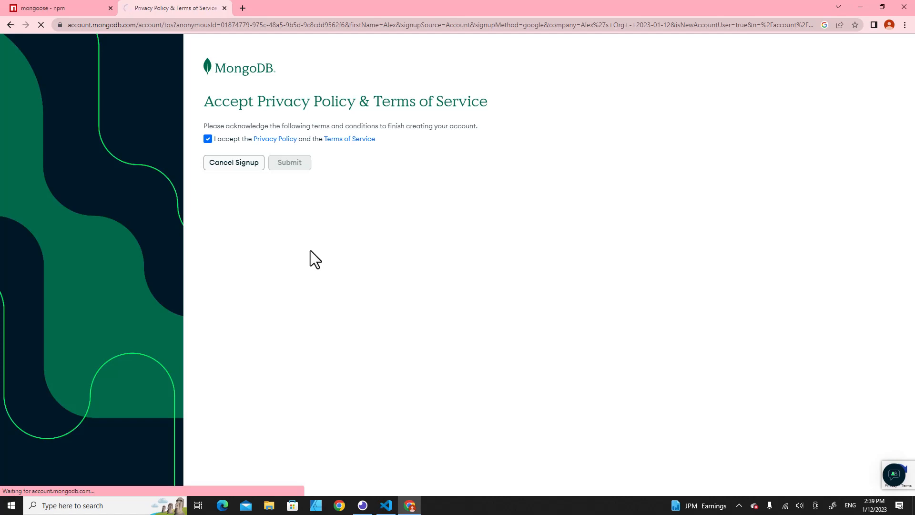
click(290, 162)
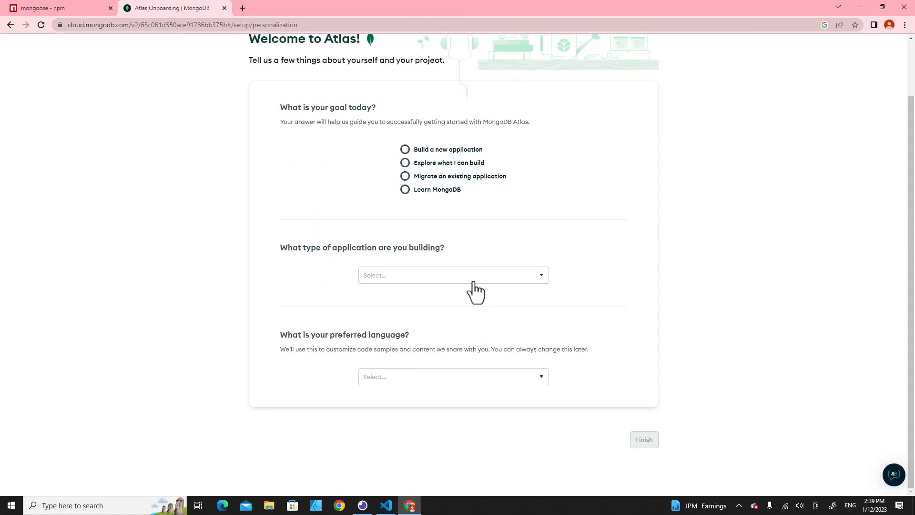
- Submit the Atlas welcome answers: Learn MongoDB, Application Modernization, JavaScript
click(405, 149)
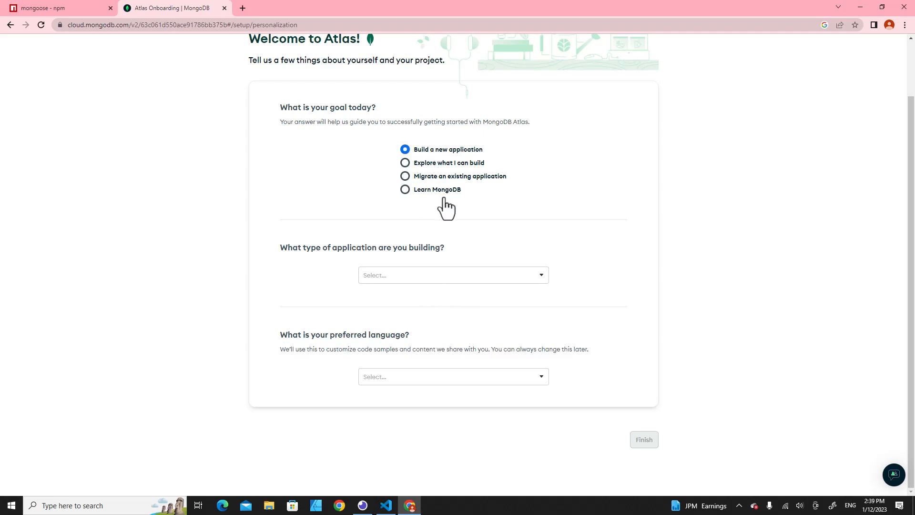
click(453, 275)
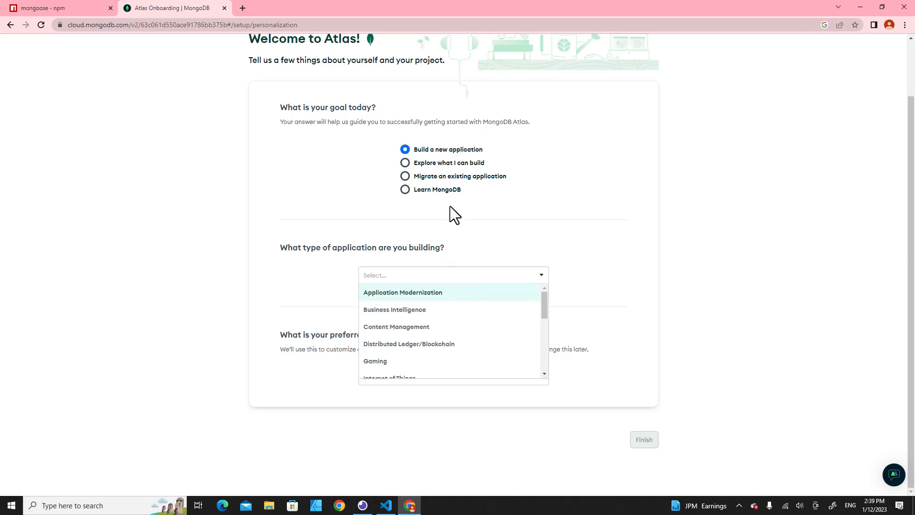
click(405, 189)
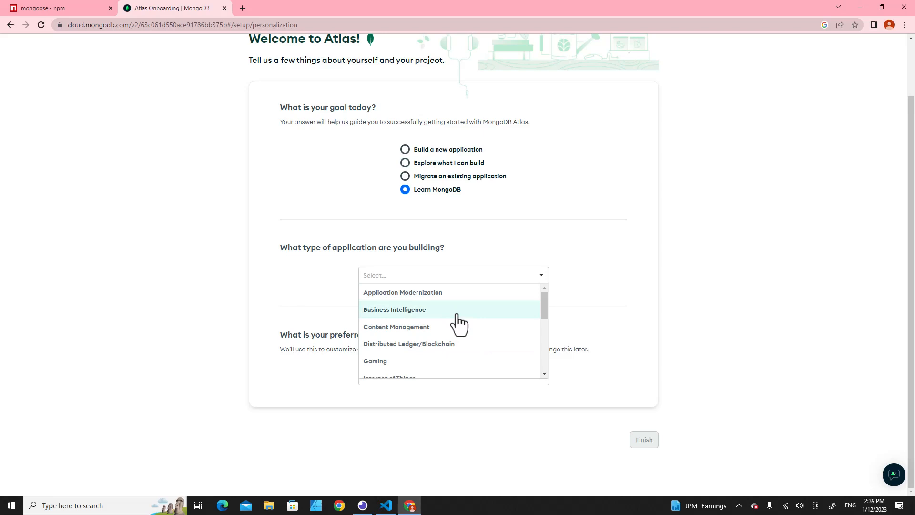
click(403, 293)
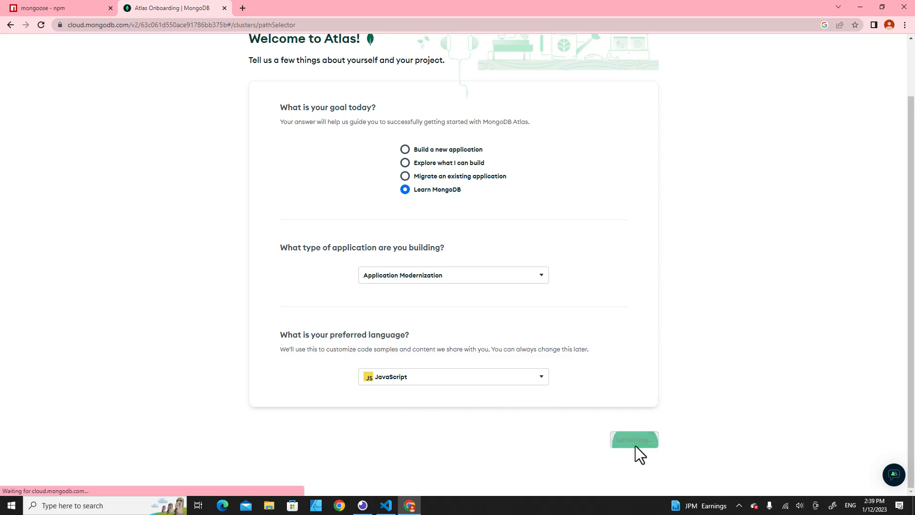
click(634, 440)
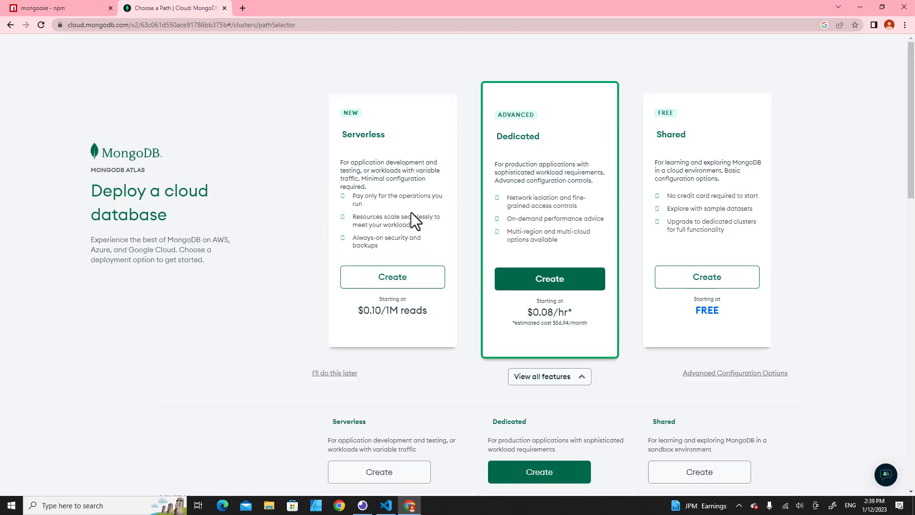
- Skip the deployment prompt, start building a database, and pick the free Shared cluster
click(335, 373)
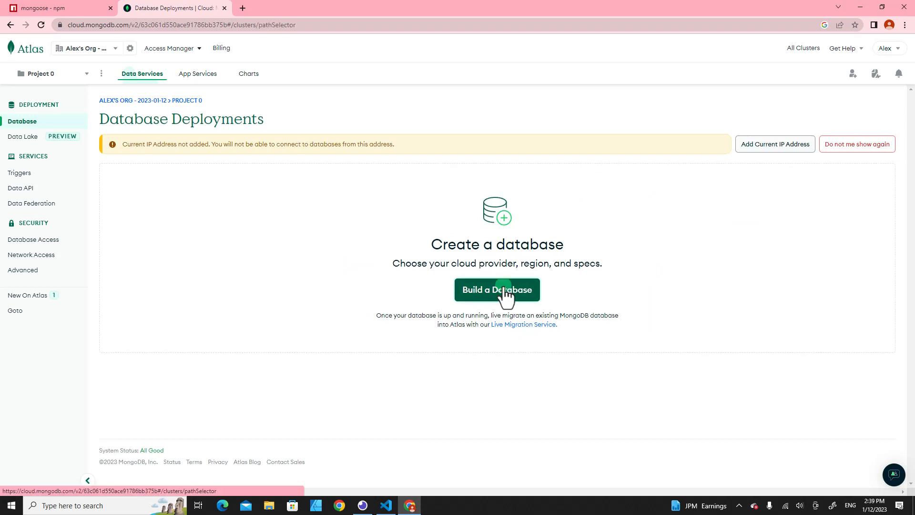
click(497, 289)
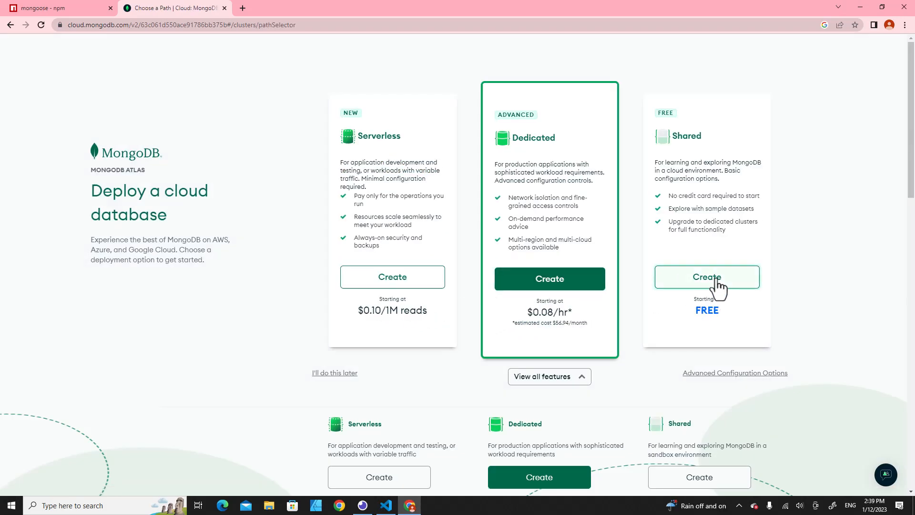
click(706, 276)
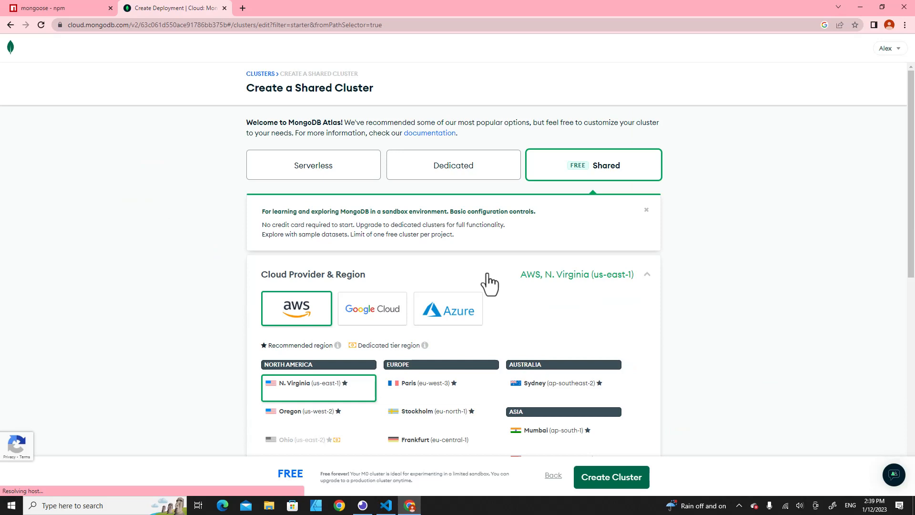
- Rename the cluster from Cluster0 to DevtaminAPI
scroll(down, 3)
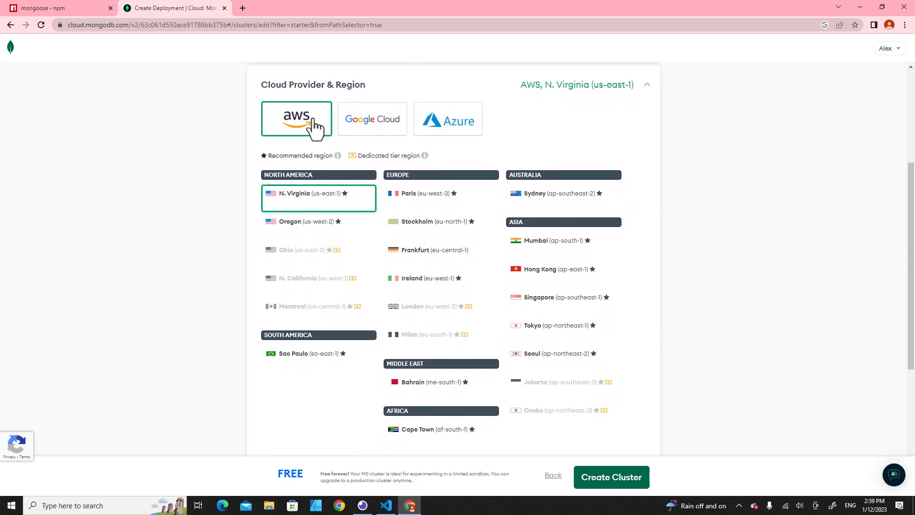
mouse_move(363, 226)
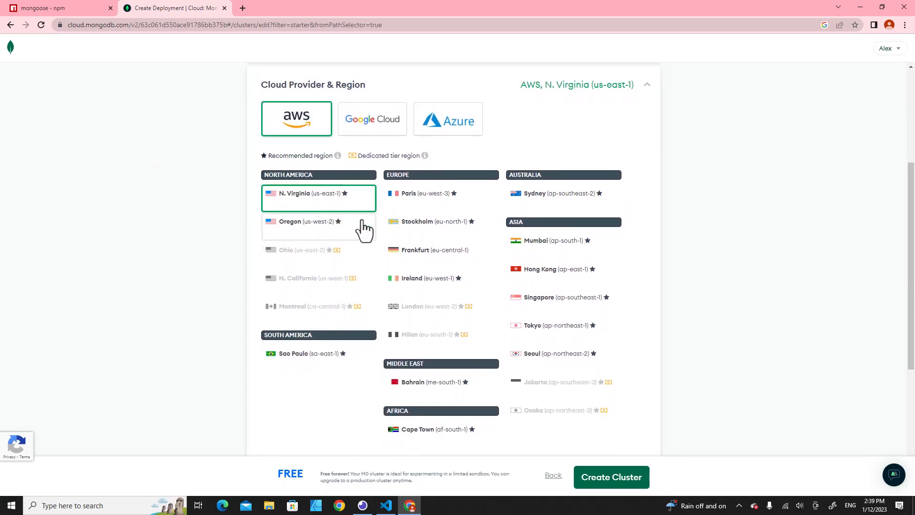
scroll(down, 3)
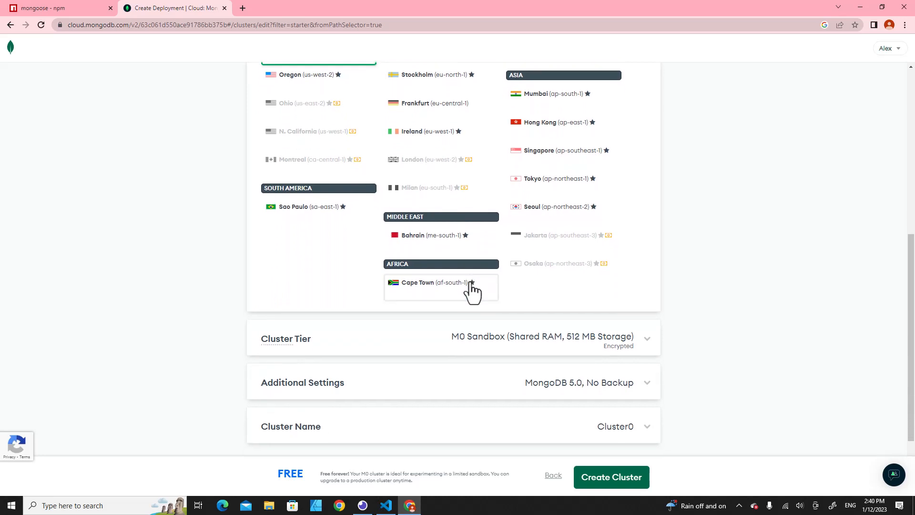
scroll(down, 3)
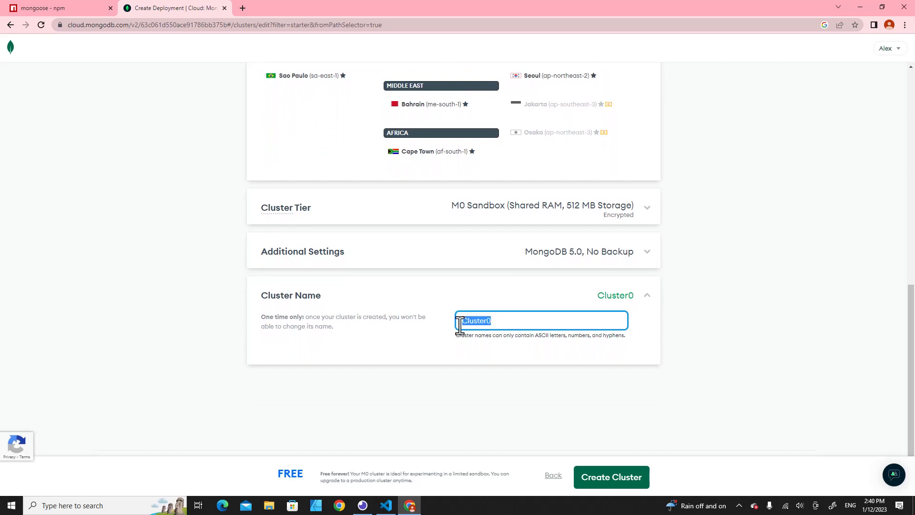
text(DevtaminAP)
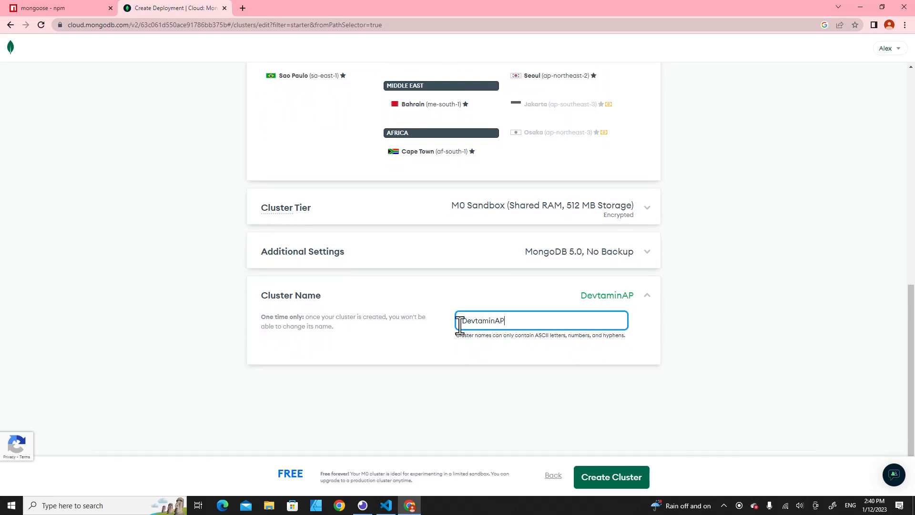
text(I)
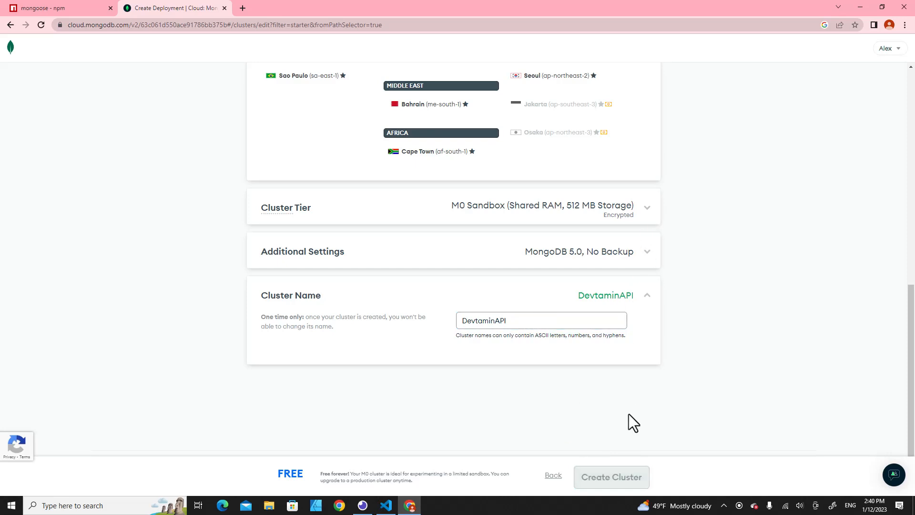
- Create the M0 DevtaminAPI cluster with the chosen settings
click(612, 476)
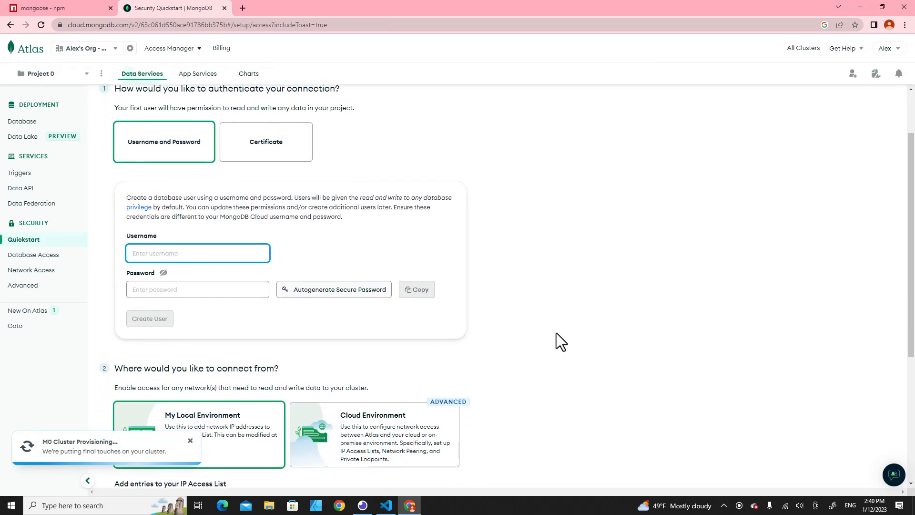
scroll(down, 3)
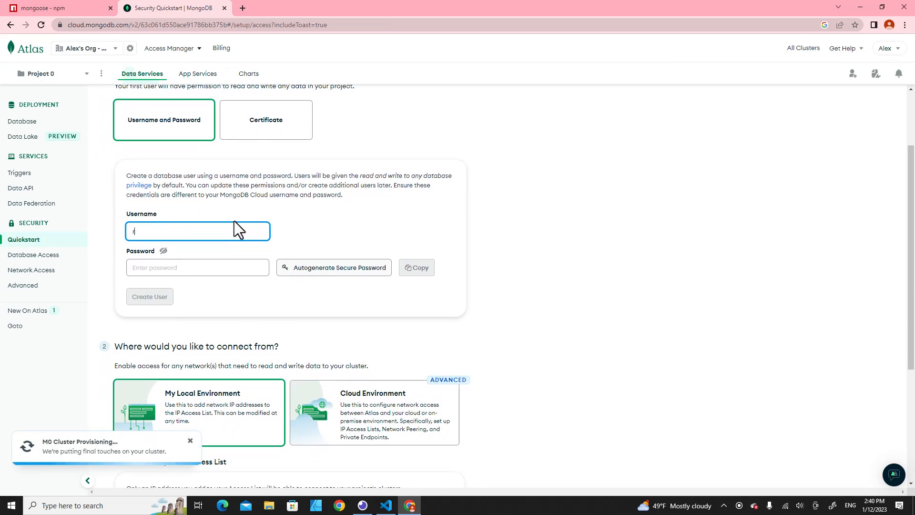
text(ro)
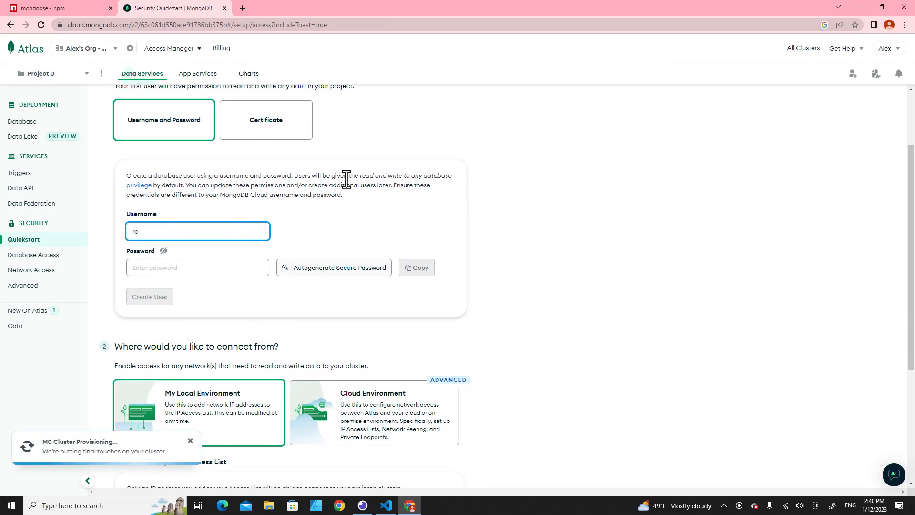
- Add a password-authenticated database user named admin
text(admin)
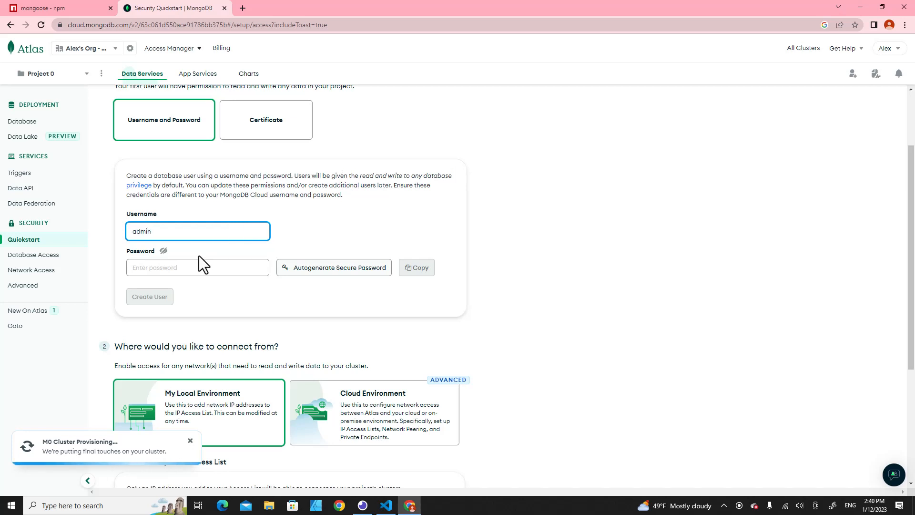
click(197, 267)
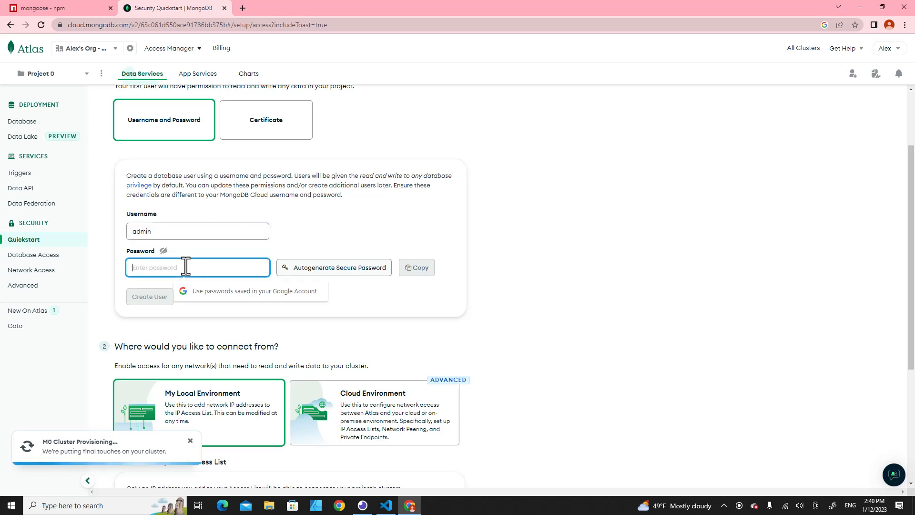
text(••••)
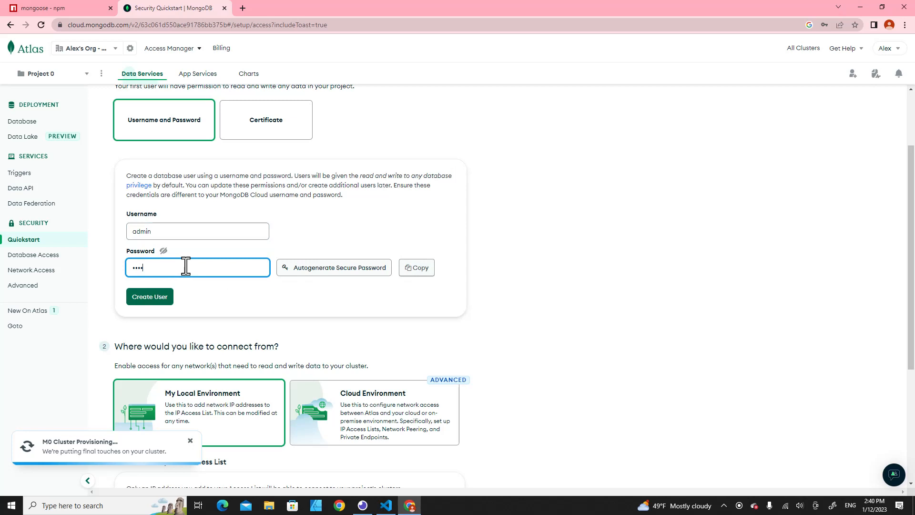
text(••)
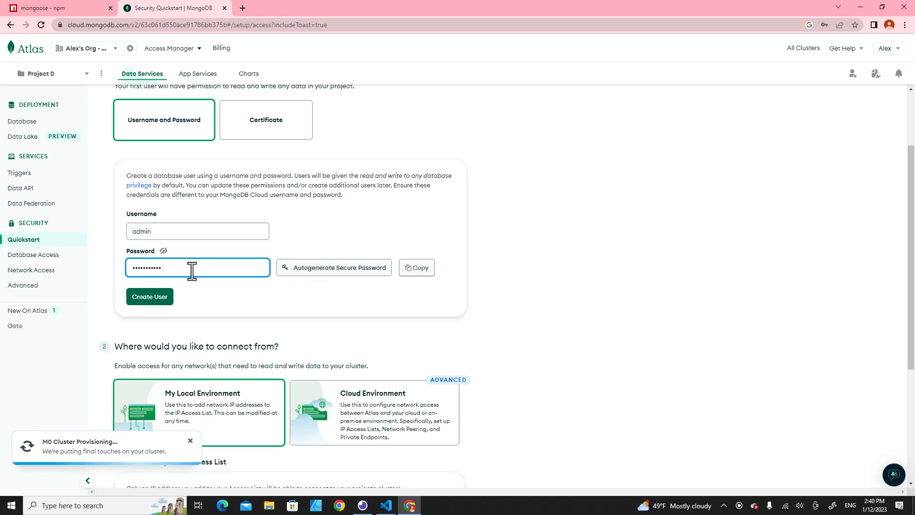
click(149, 297)
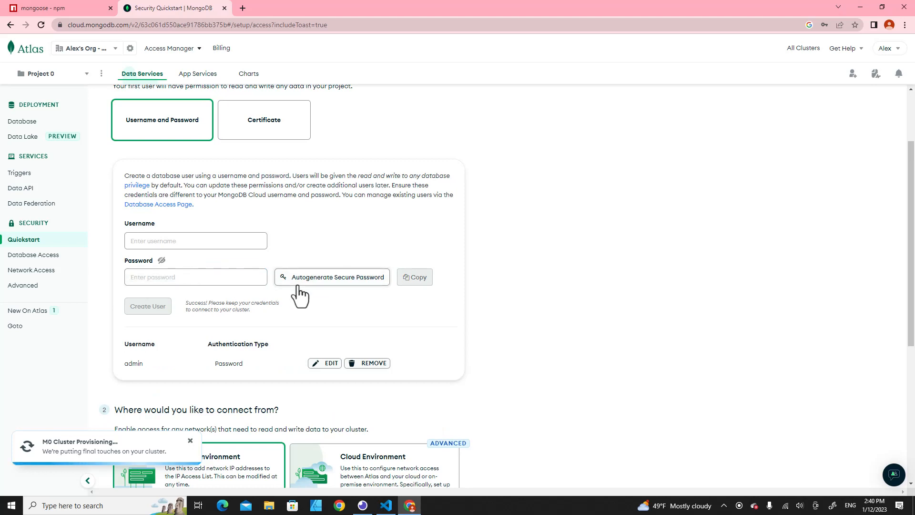
- Add IP entry 0.0.0.0/0 described 'anyone can access' and finish the quickstart
scroll(down, 3)
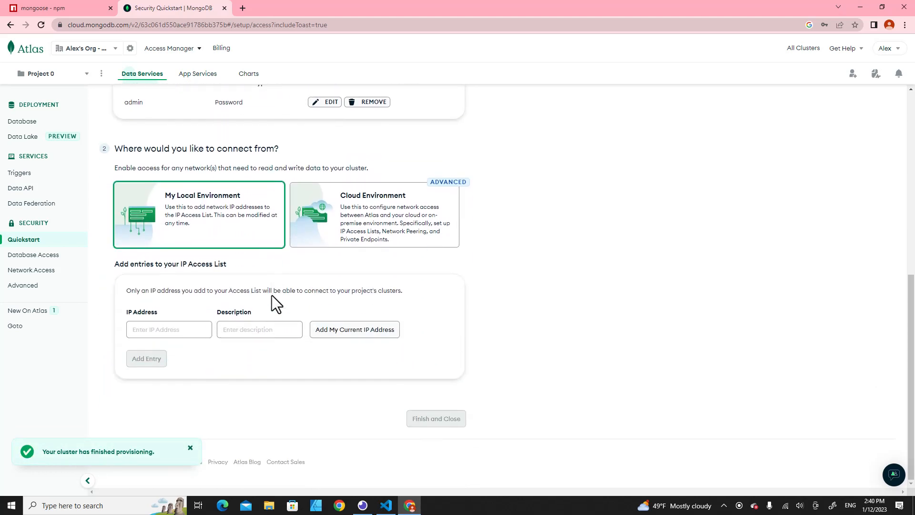
click(169, 329)
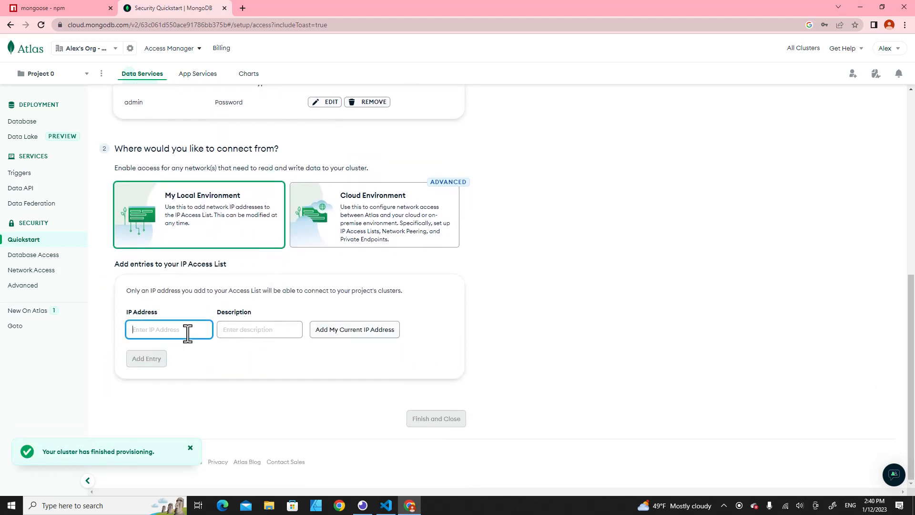
text(0.0.0.0)
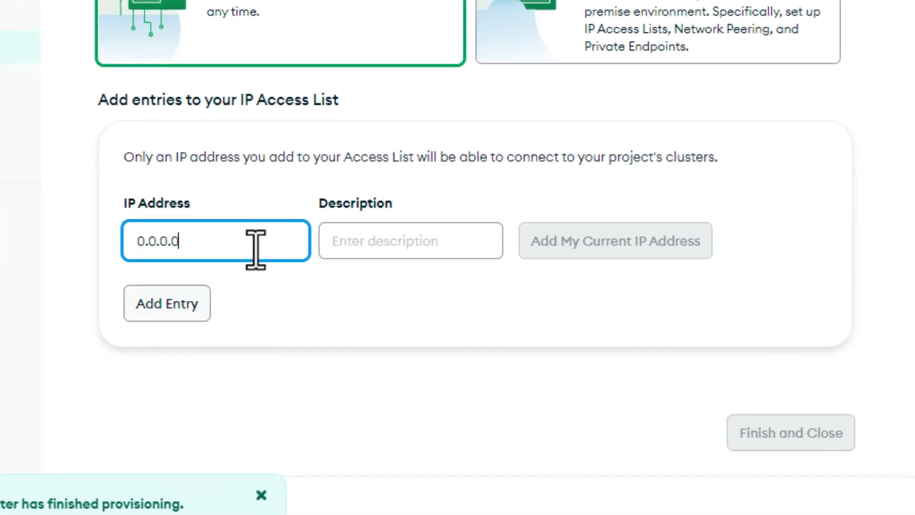
text(anyone can access)
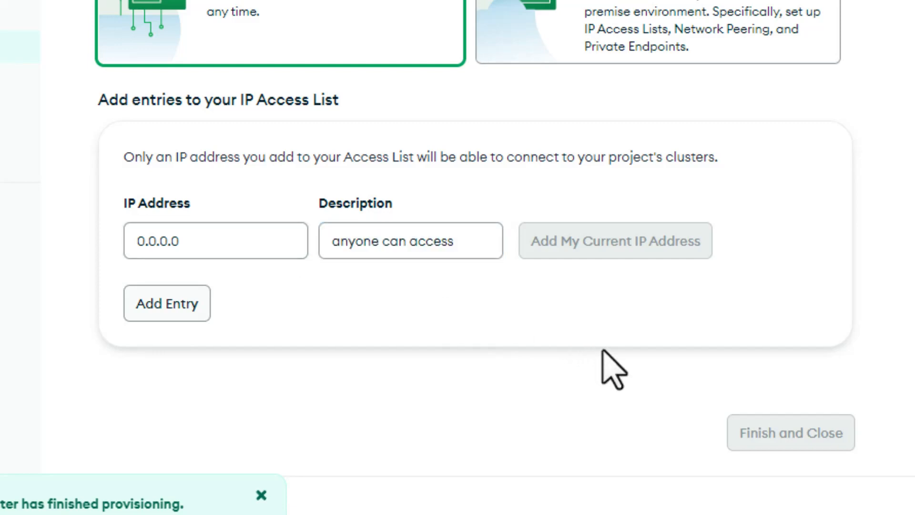
click(167, 303)
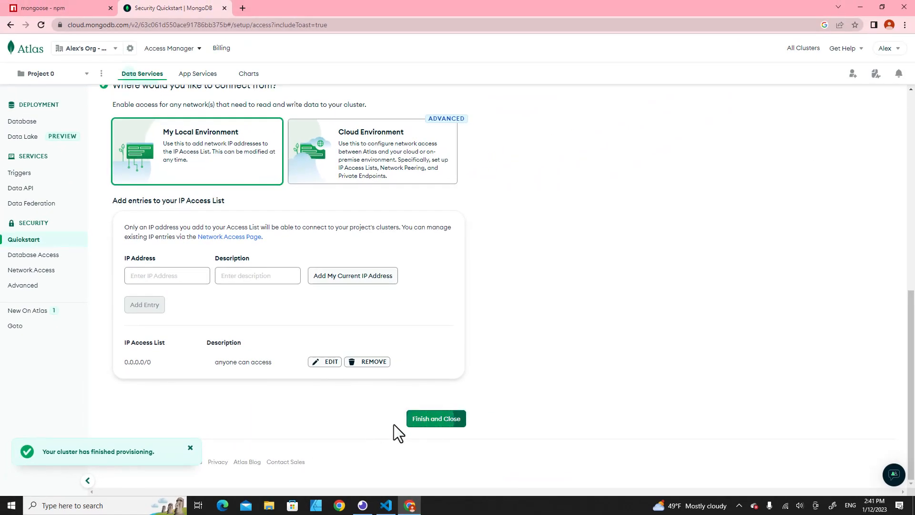
click(435, 418)
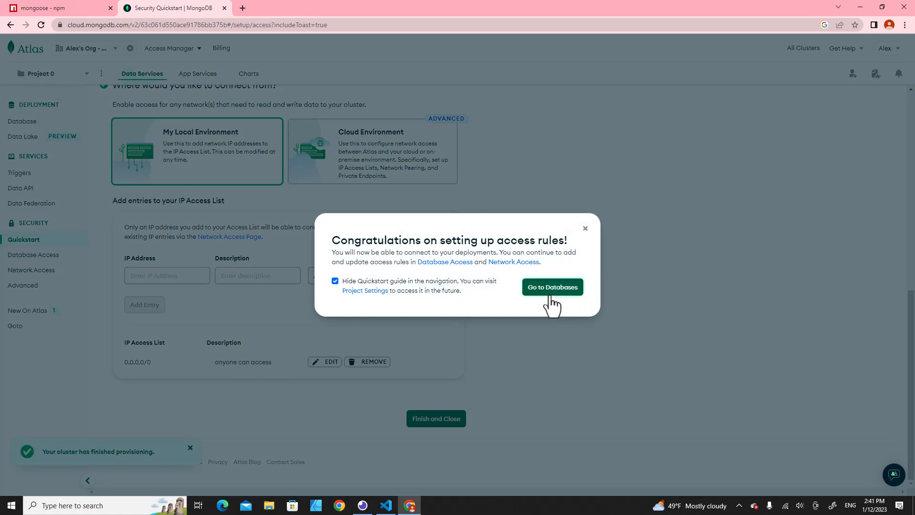
- Dismiss the Termination Protection popup and check the active 0.0.0.0/0 entry in Network Access
click(552, 286)
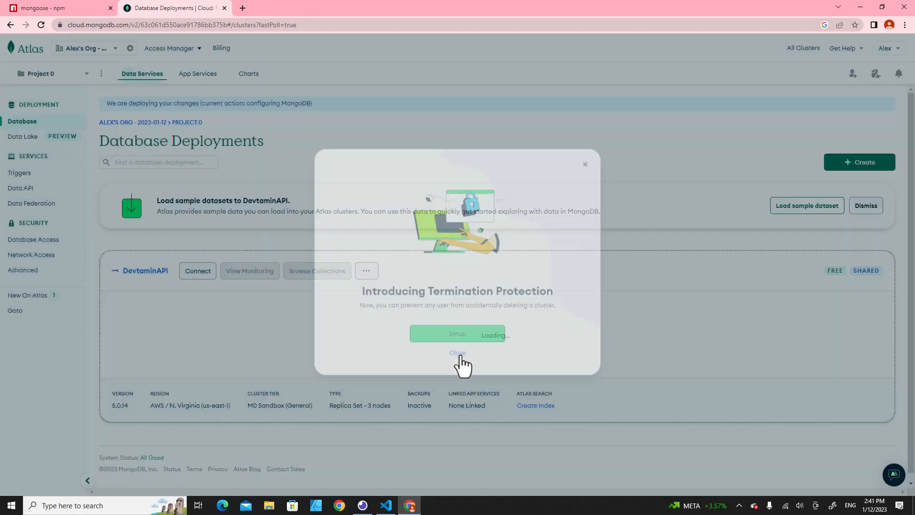
click(457, 352)
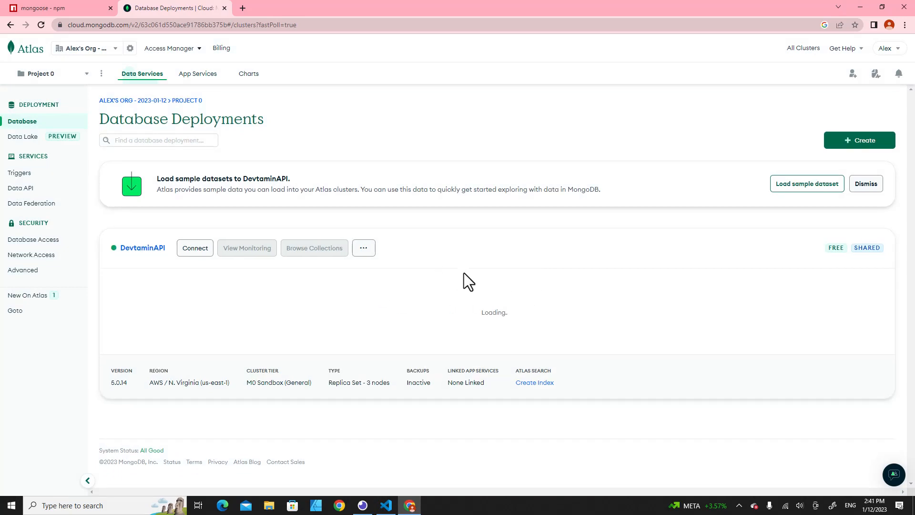
mouse_move(487, 292)
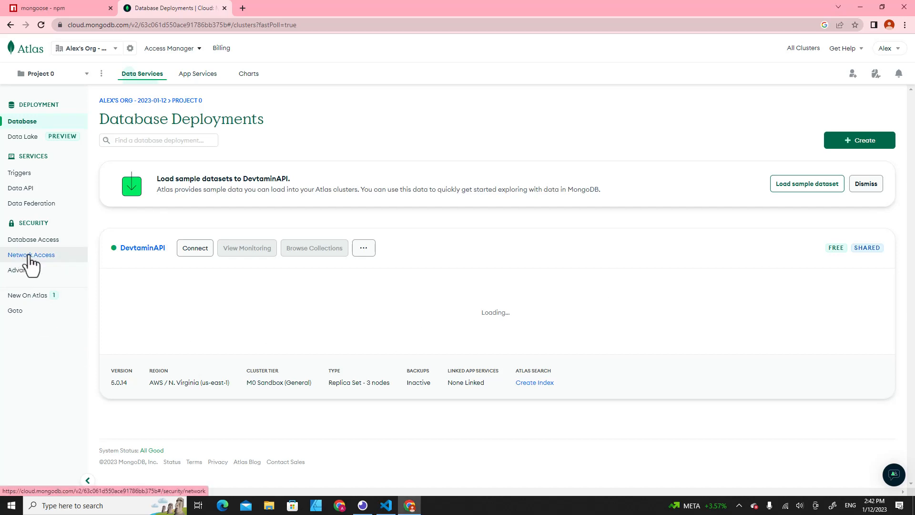
click(31, 254)
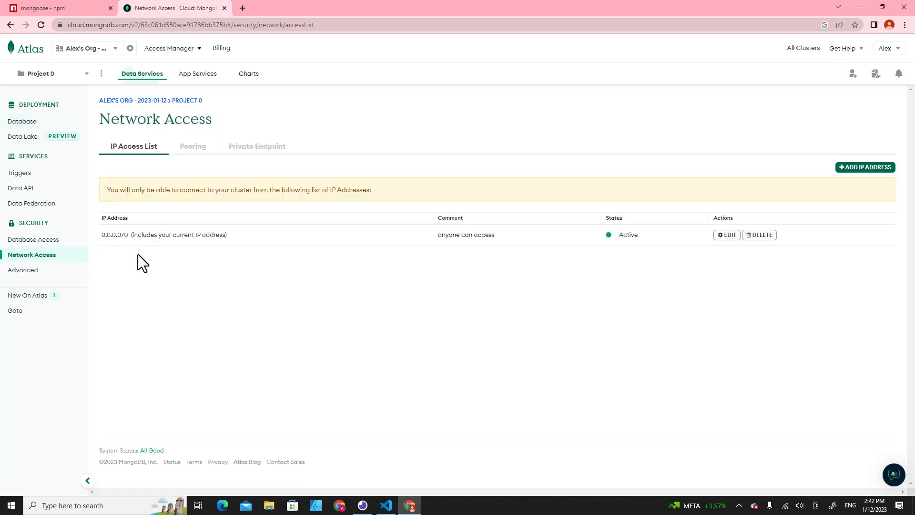
double_click(114, 235)
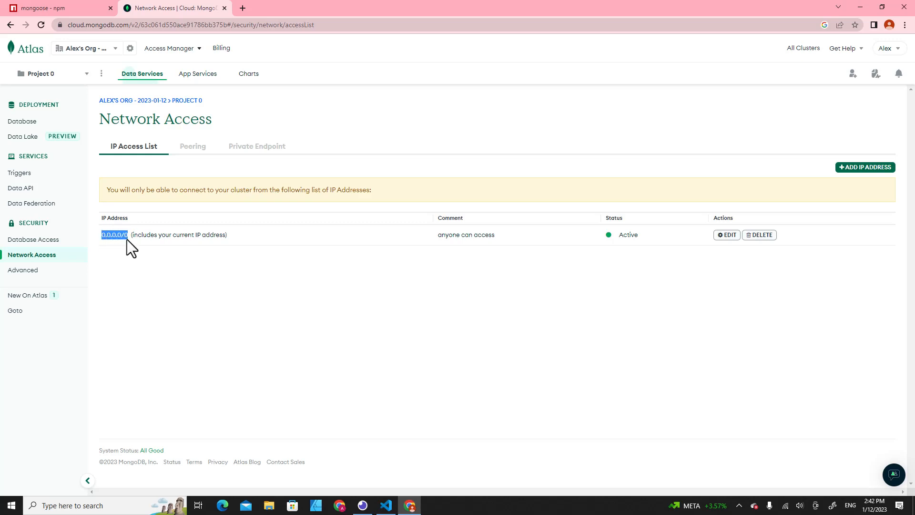
mouse_move(162, 284)
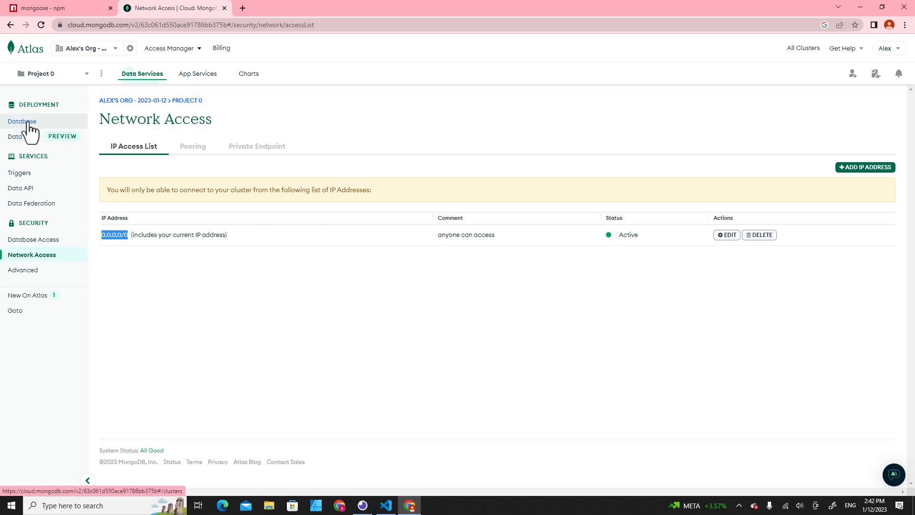
- Start connecting to the DevtaminAPI cluster from Atlas using native drivers
click(21, 121)
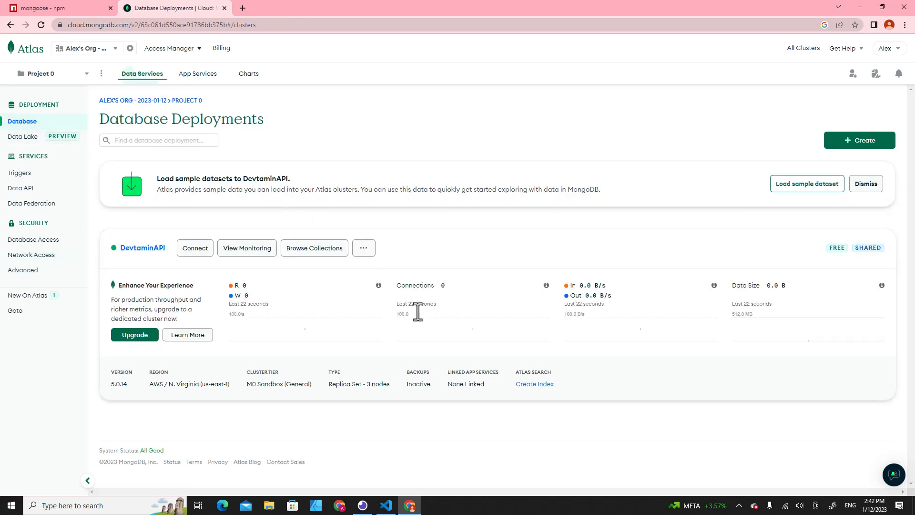
mouse_move(385, 307)
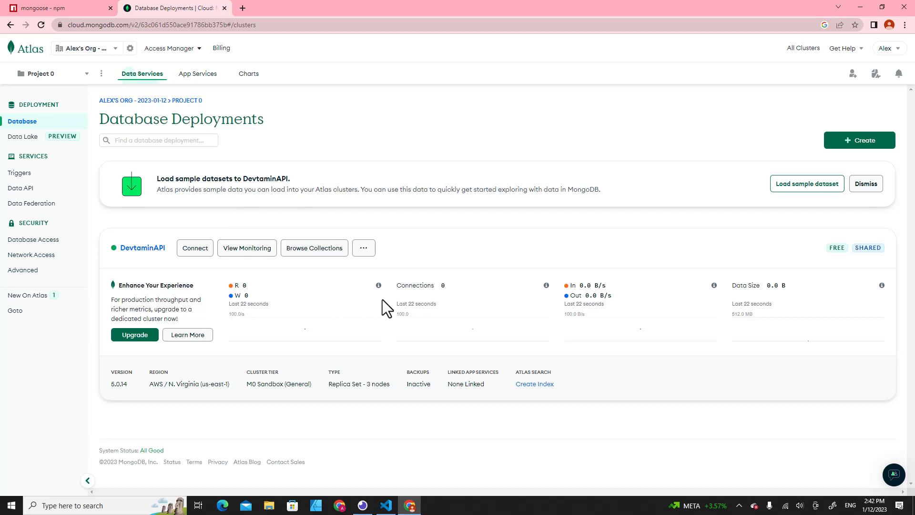
click(195, 248)
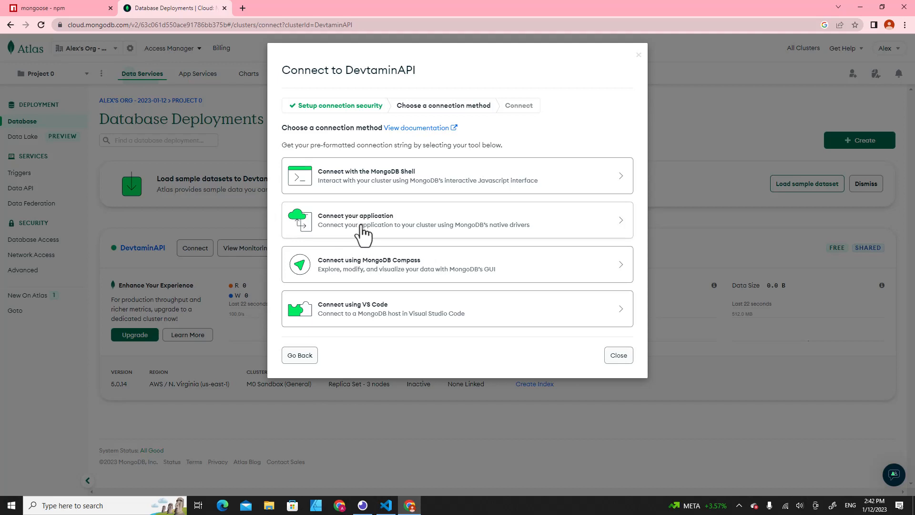
click(457, 220)
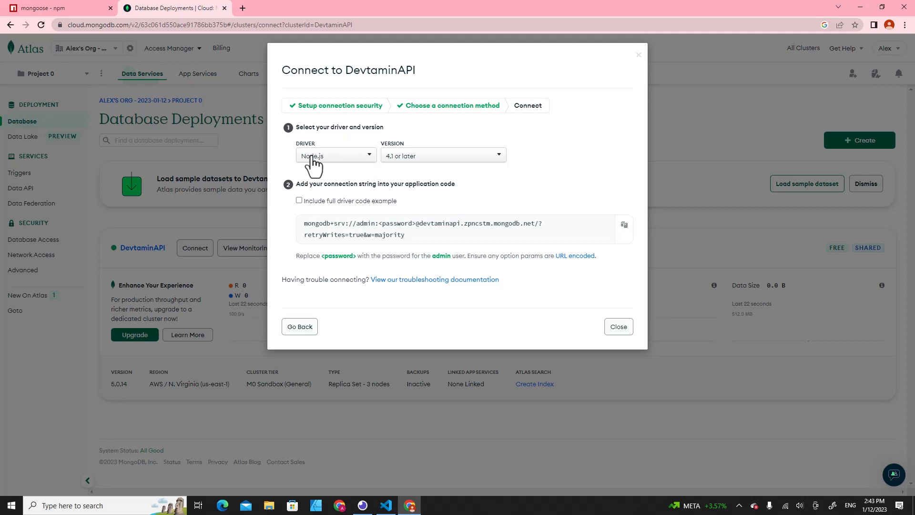
- Pick the Node.js driver version 4.1 or later and copy the connection string
click(442, 156)
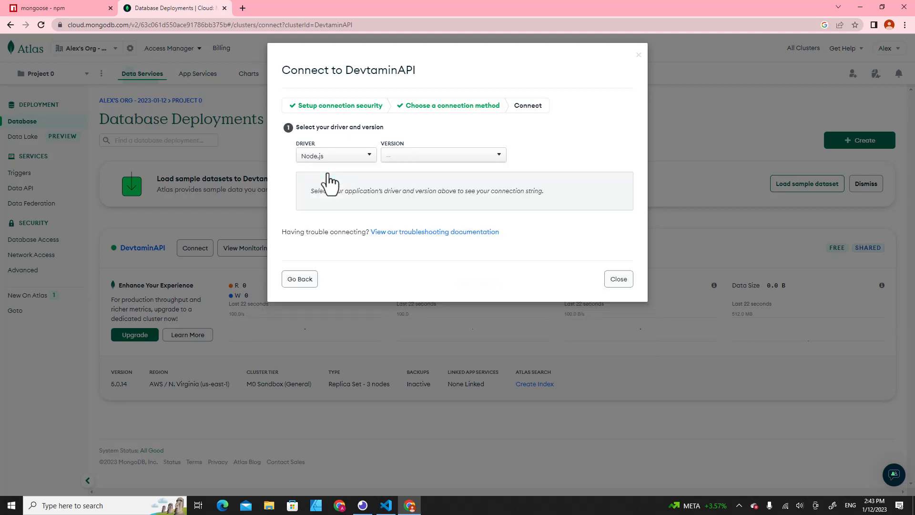
click(442, 154)
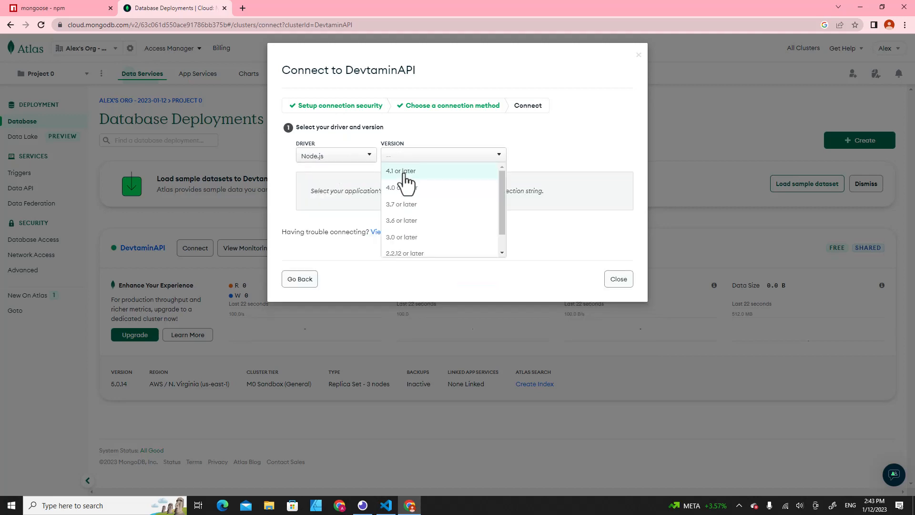
click(401, 171)
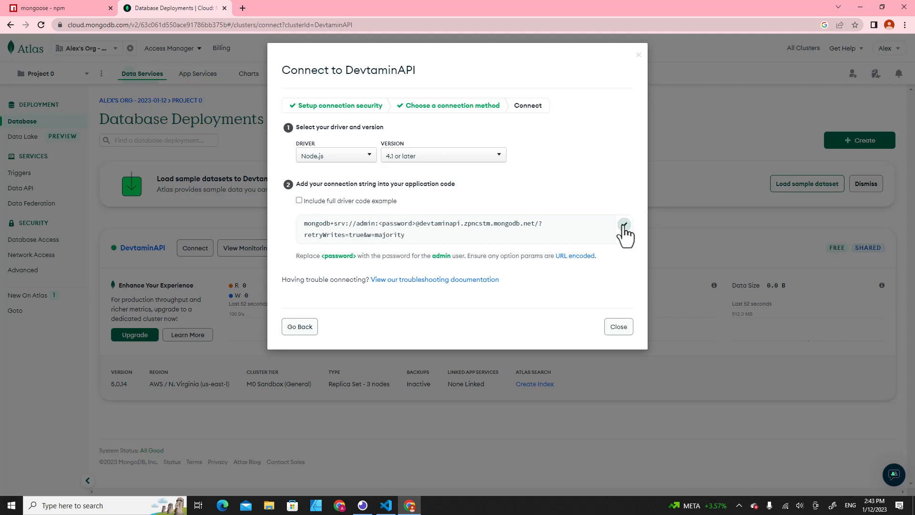
click(55, 8)
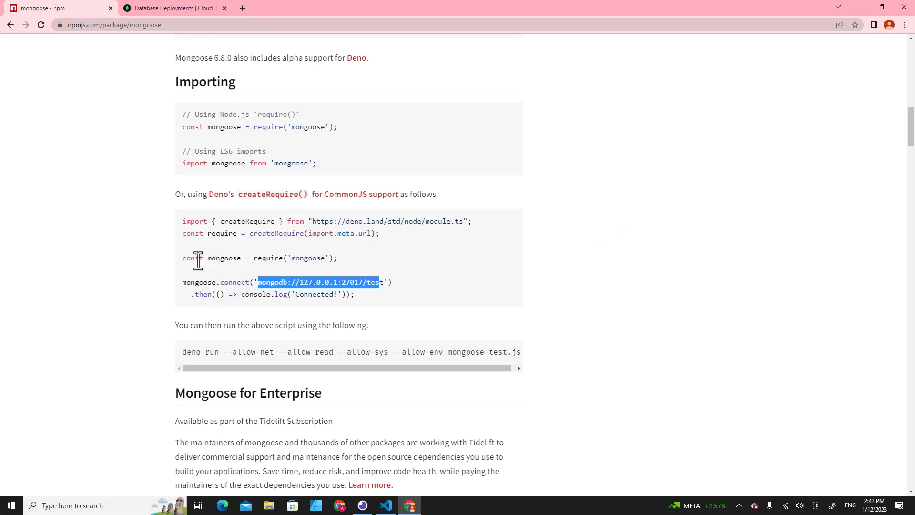
mouse_move(320, 467)
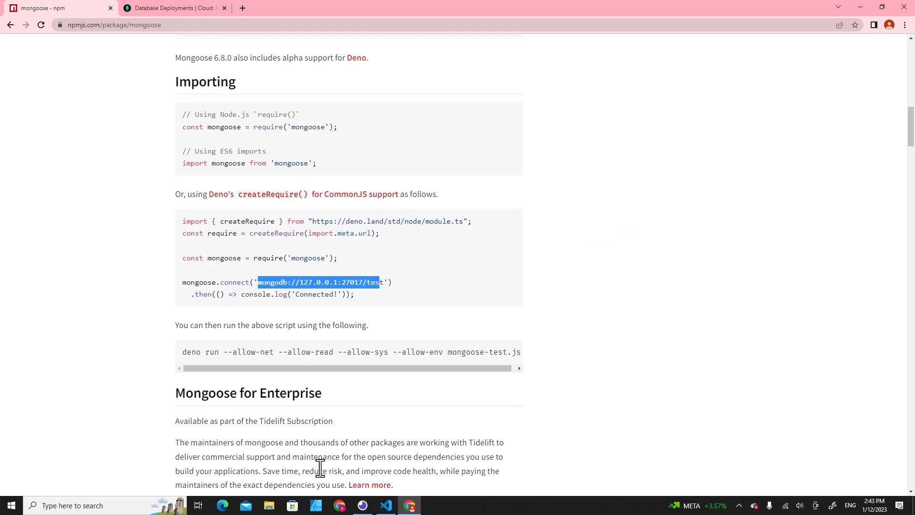
click(384, 506)
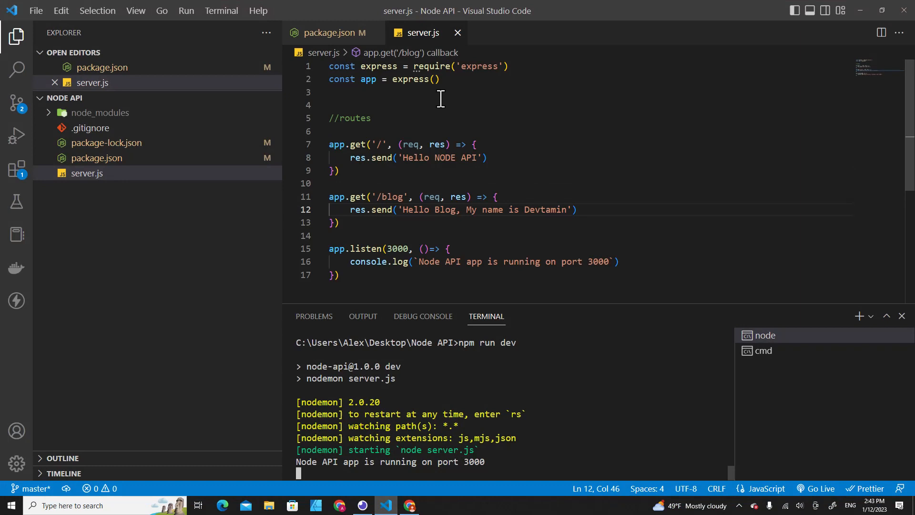
- Add const mongoose = require(...) to server.js
text(c)
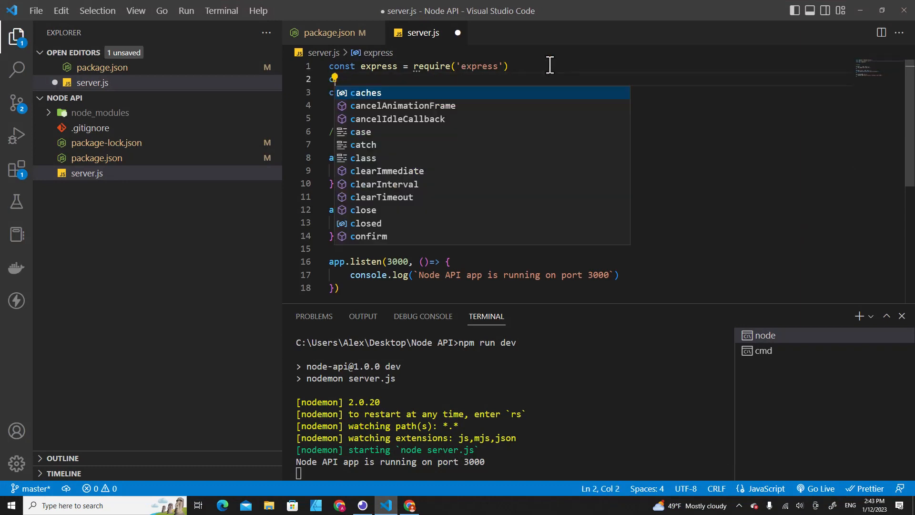
text(onst mog)
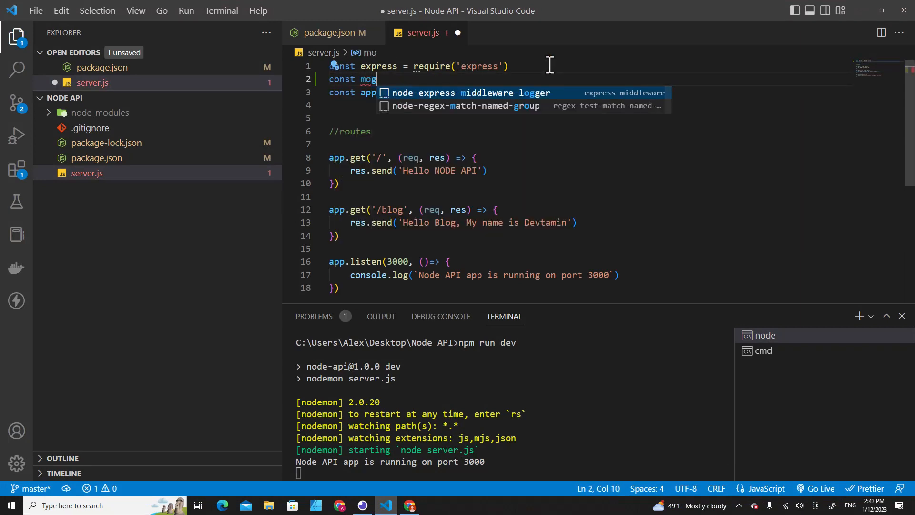
text(oose =)
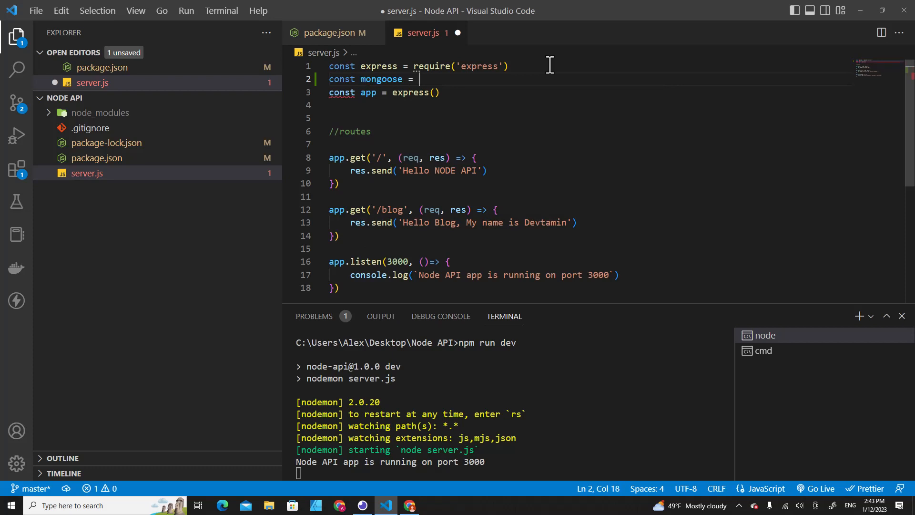
text(require)
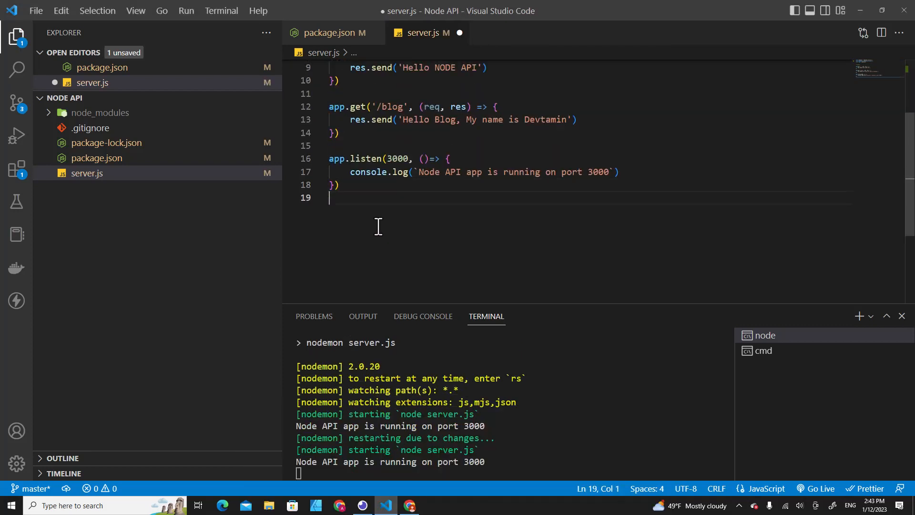
- Write a mongoose.connect call and grab the Atlas connection string to paste in
text(mo)
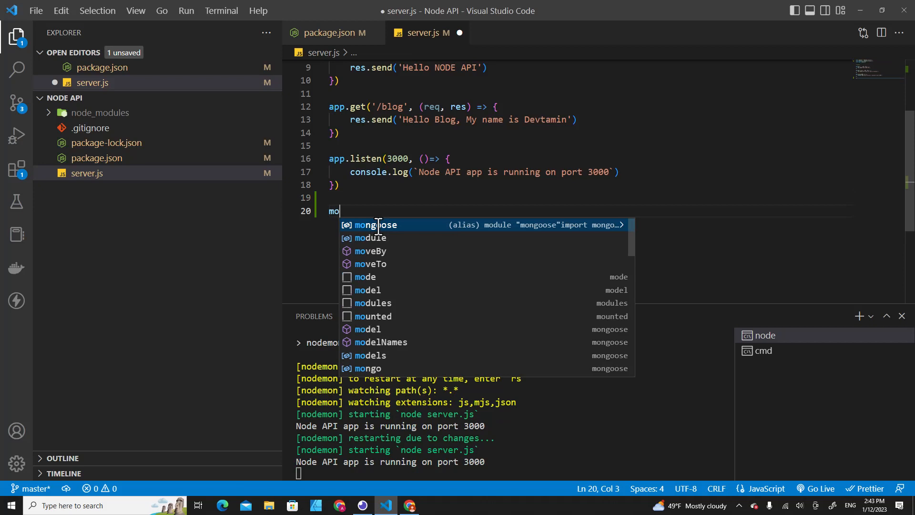
text(ngoose.connect()
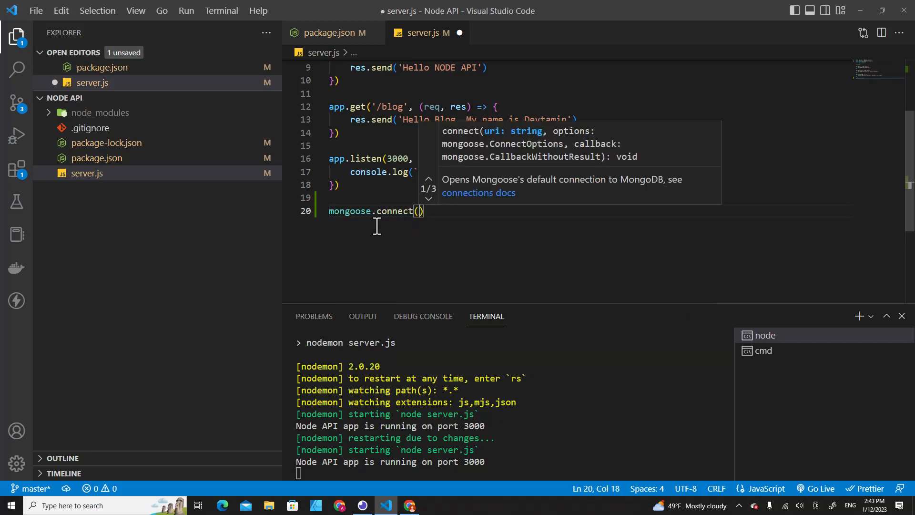
mouse_move(495, 140)
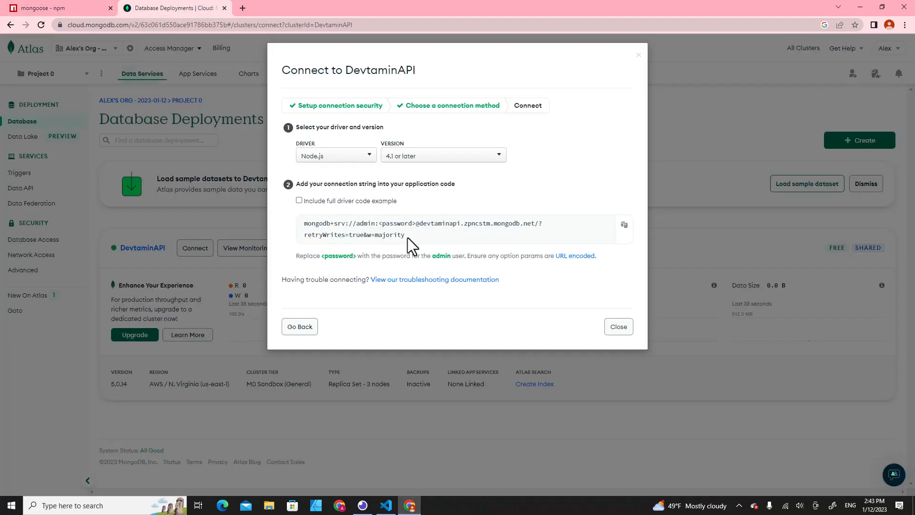
double_click(421, 223)
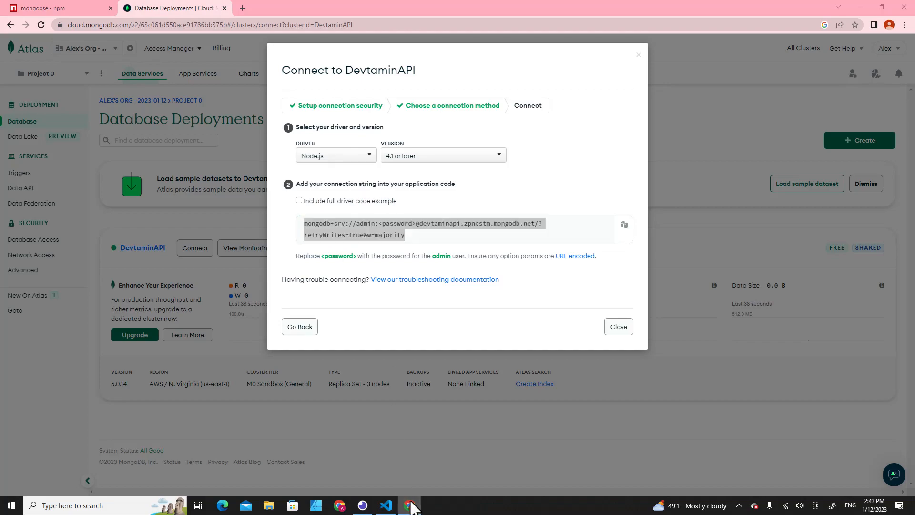
click(385, 505)
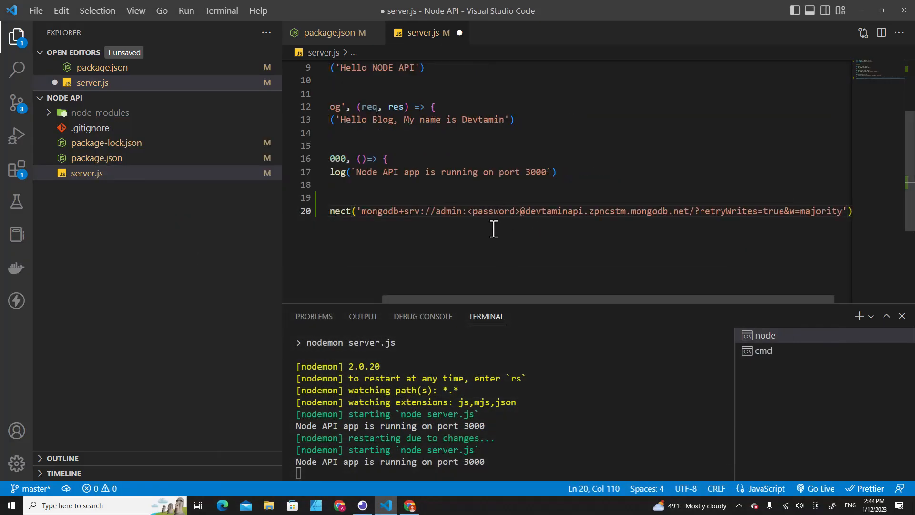
double_click(448, 211)
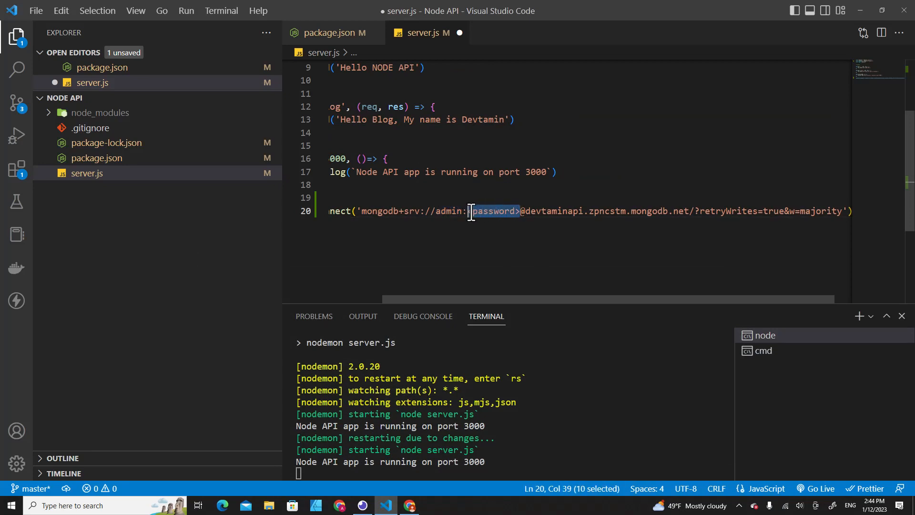
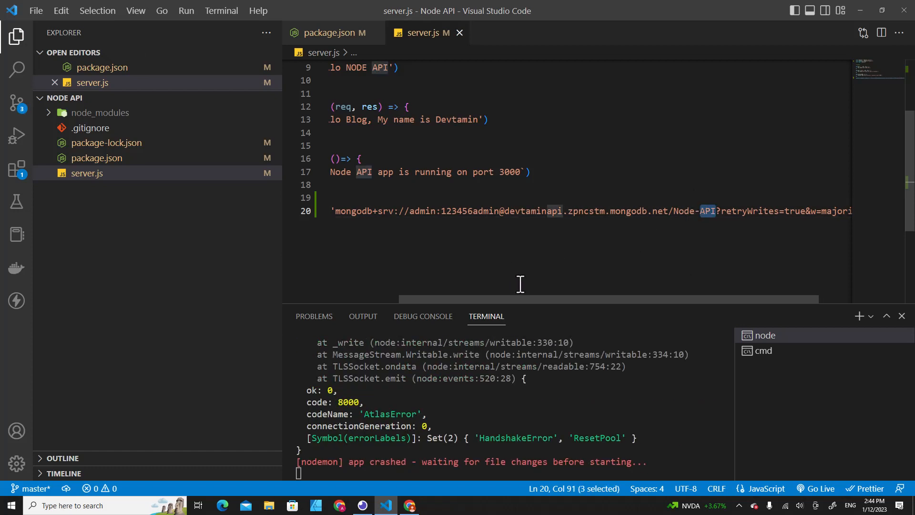
- Scroll the editor left to the start of the connection string line
scroll(left, 3)
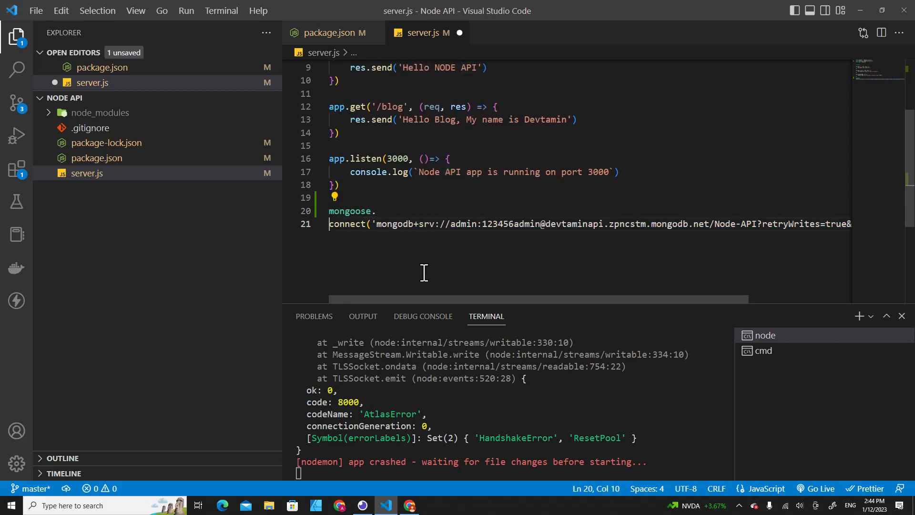
- Chain a .then callback with a console.log onto mongoose.connect
key(enter)
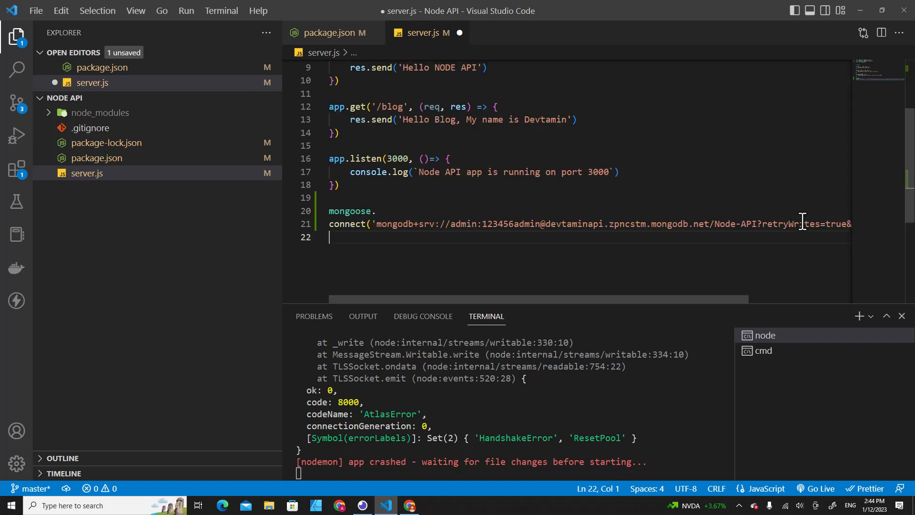
text(.then()
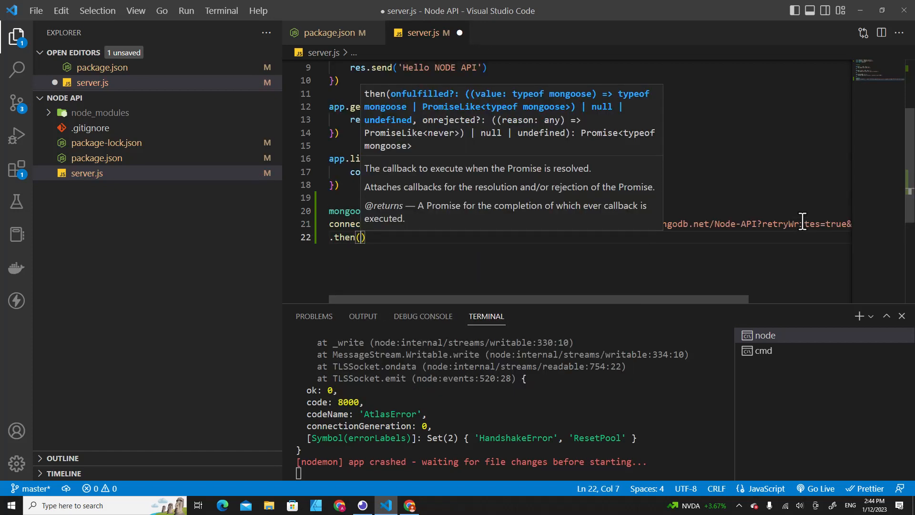
text(()
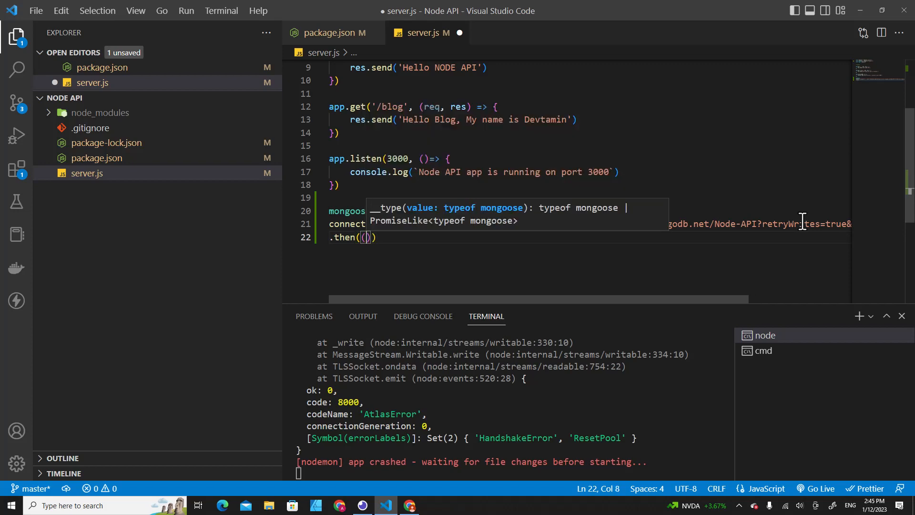
text(() => {)
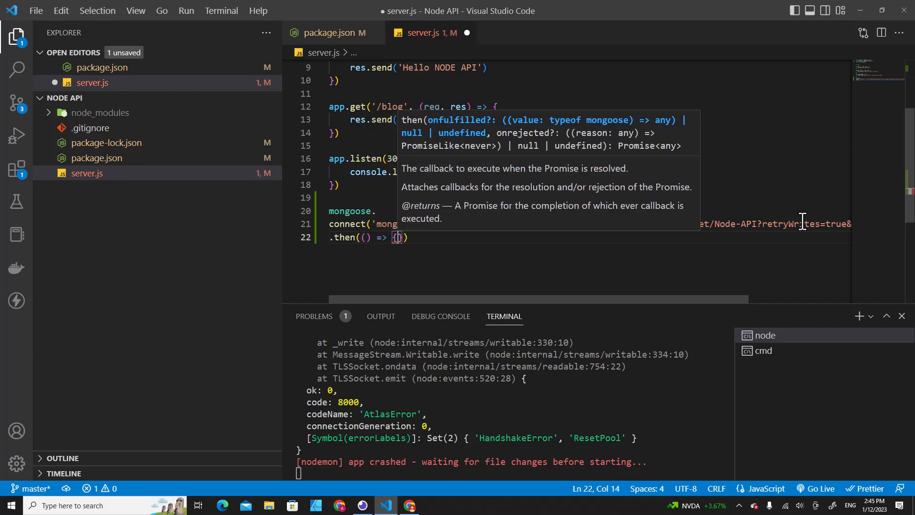
text(co)
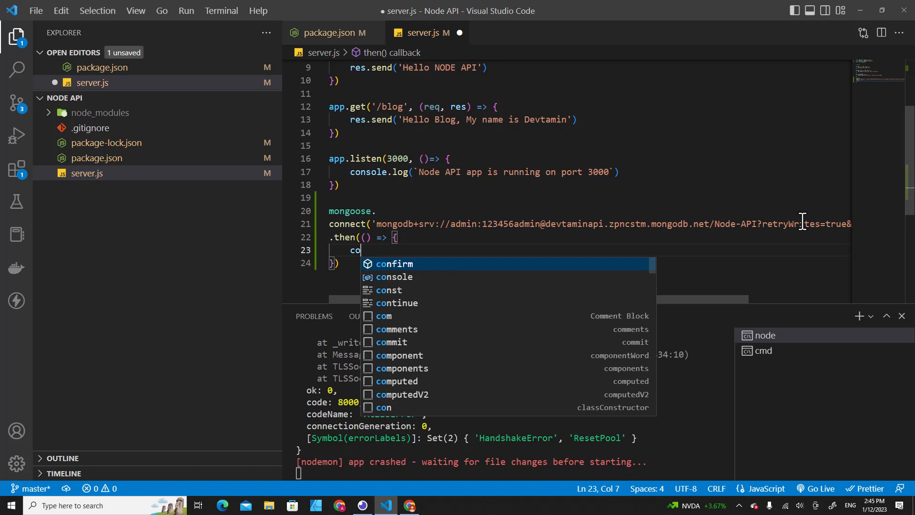
text(nsole.log('connected to MongoDB)
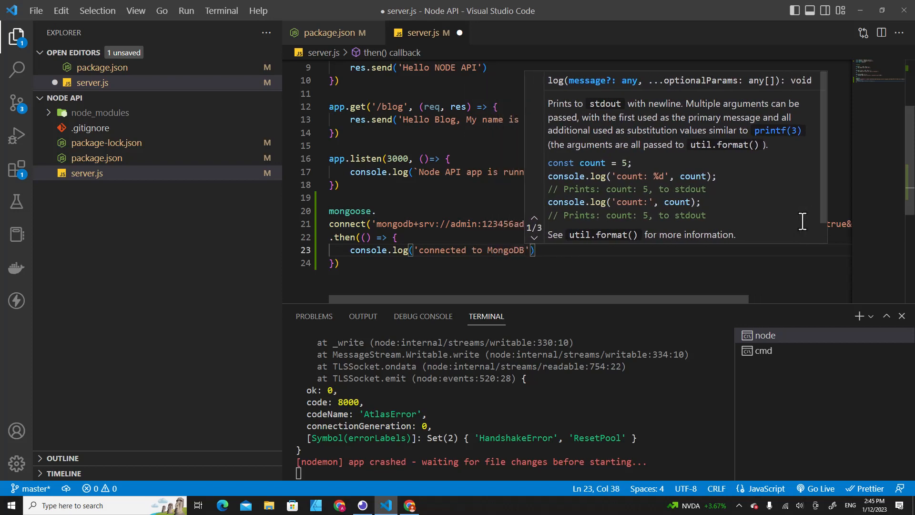
click(338, 263)
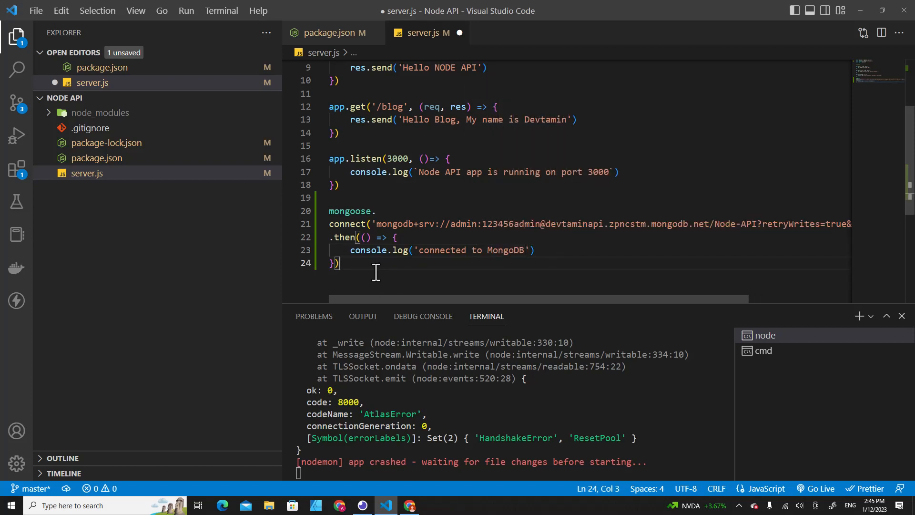
- Add a .catch((error) => ...) handler that logs the connection error
text(.catch)
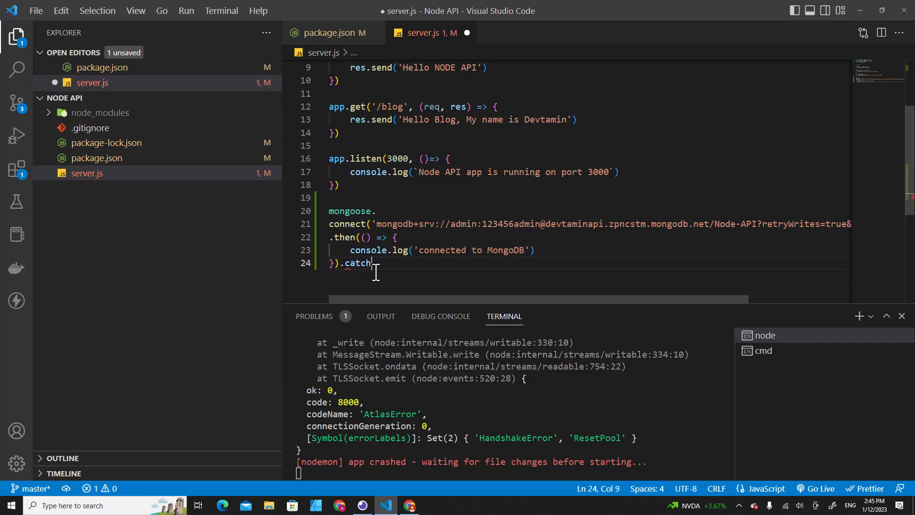
text(()
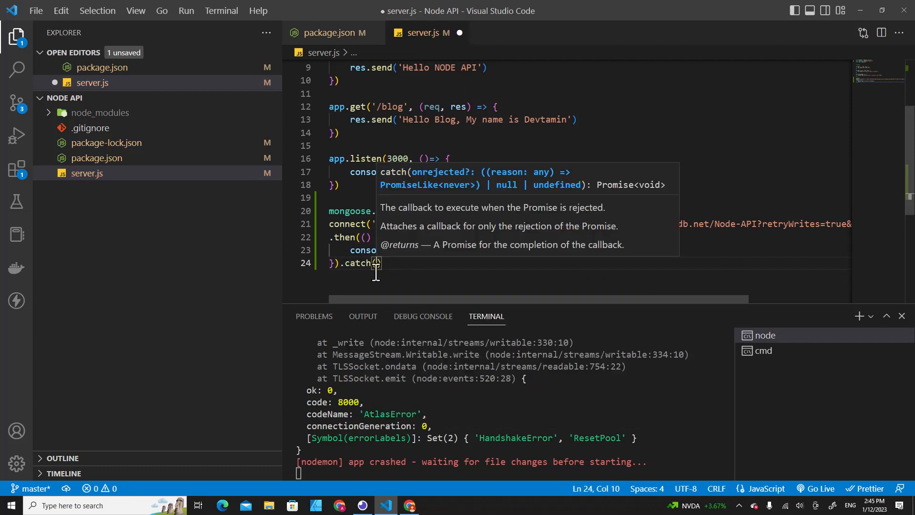
text(() => {)
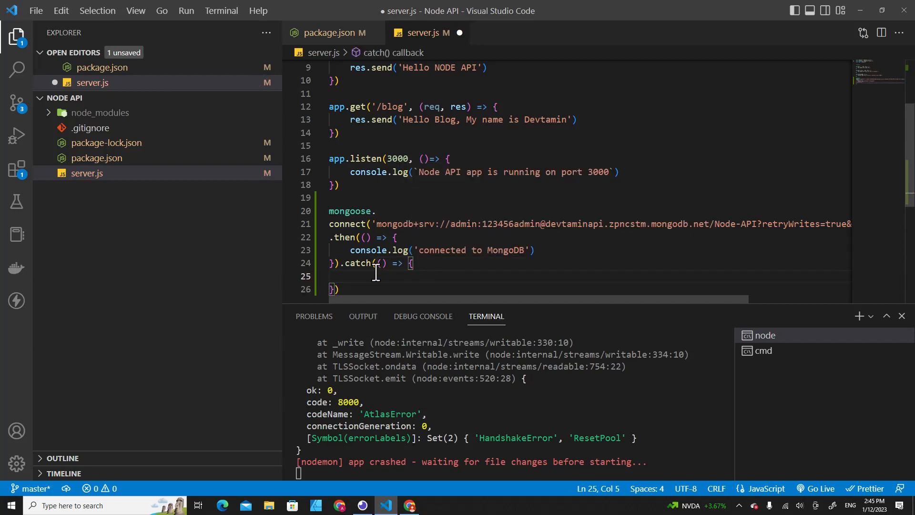
text(console.log)
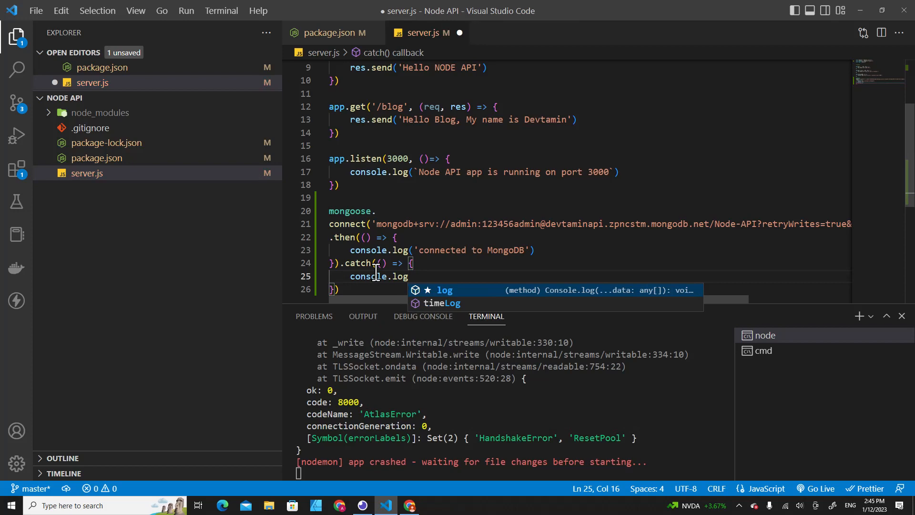
text(error)
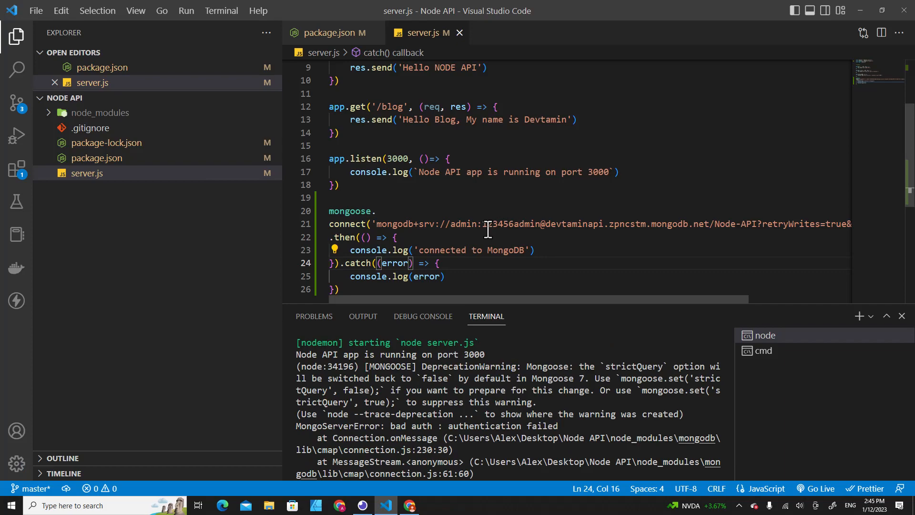
- Go back to the Atlas page in Chrome and close the connection string dialog
click(386, 505)
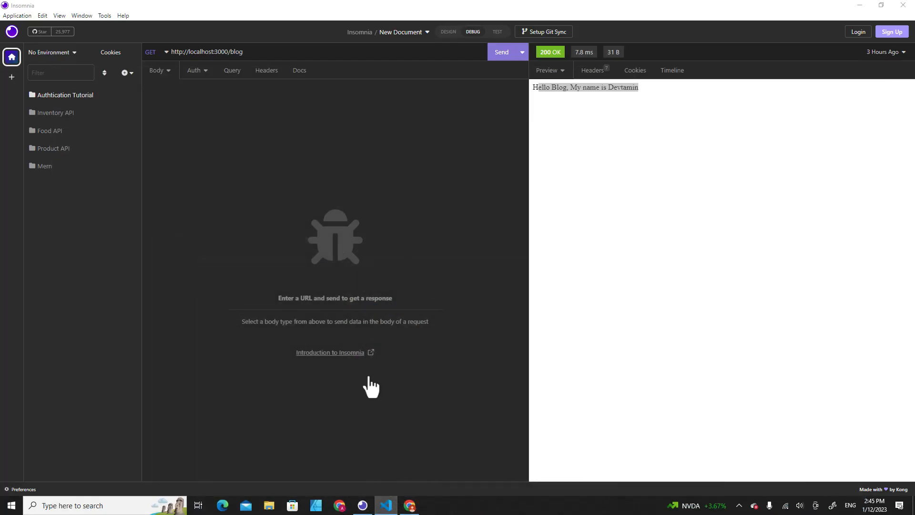
click(411, 506)
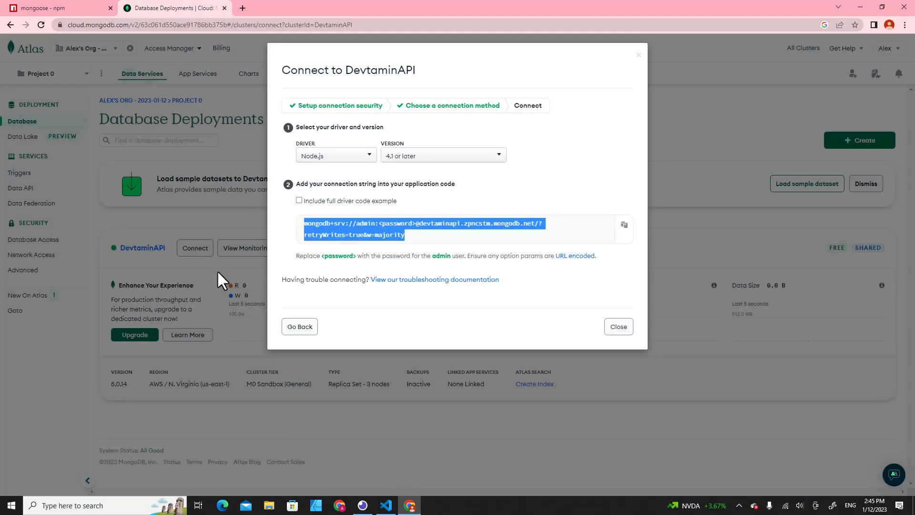
click(618, 326)
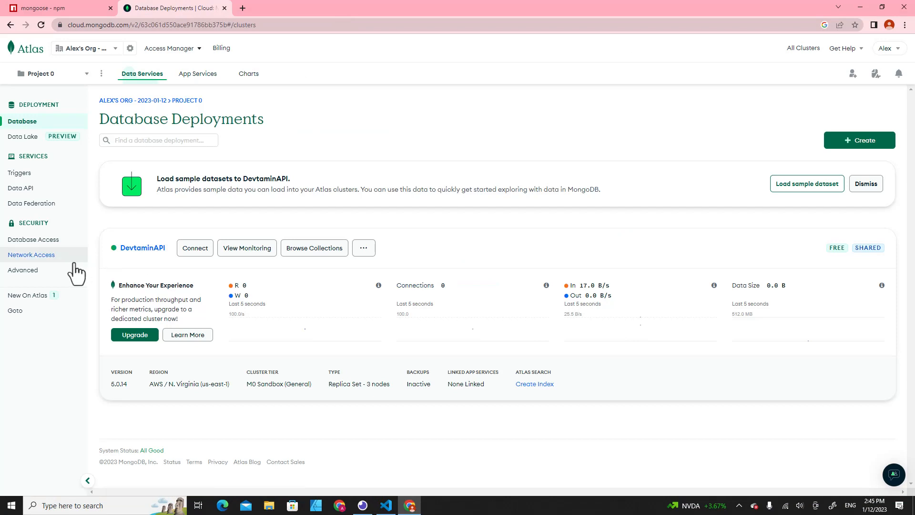
- Edit the admin user under Database Access and submit a new password
click(33, 239)
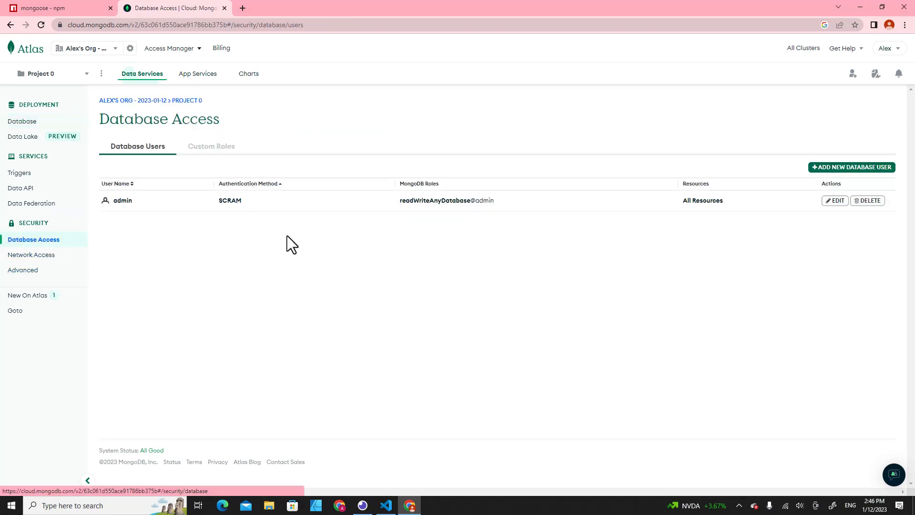
click(834, 201)
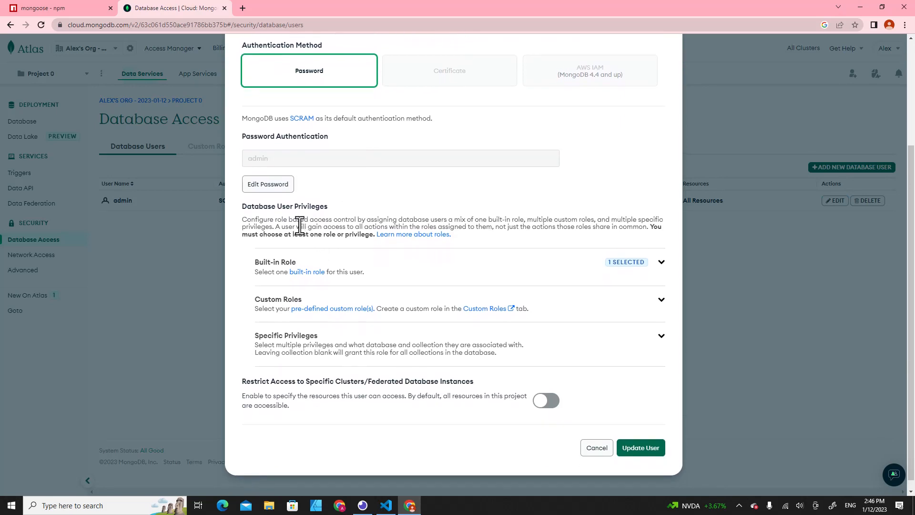
mouse_move(278, 192)
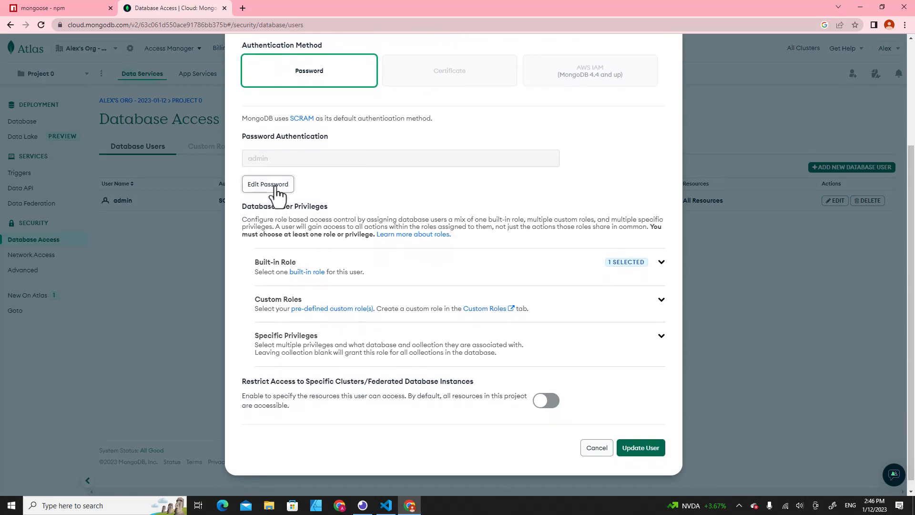
click(268, 184)
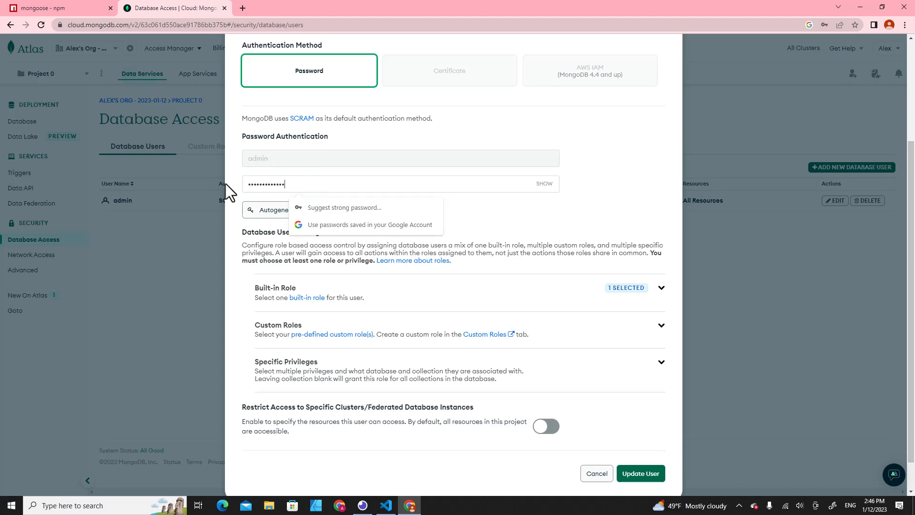
mouse_move(640, 473)
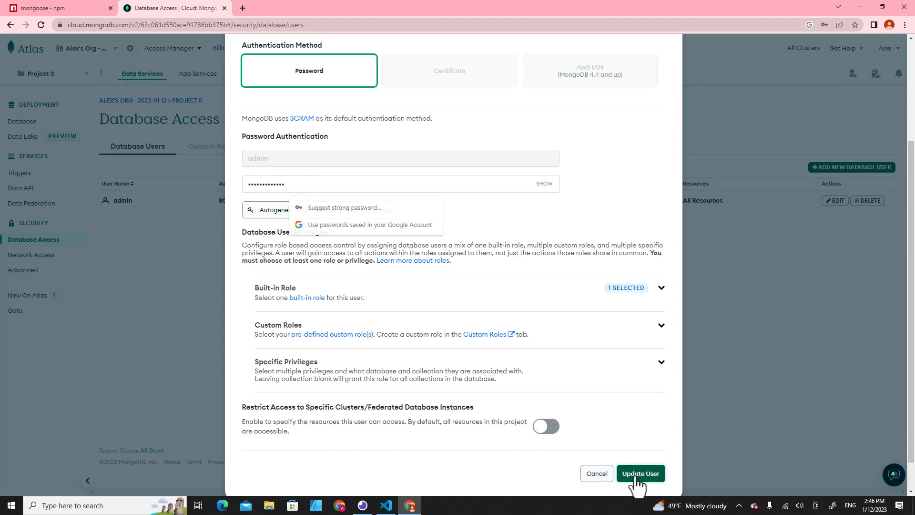
click(384, 505)
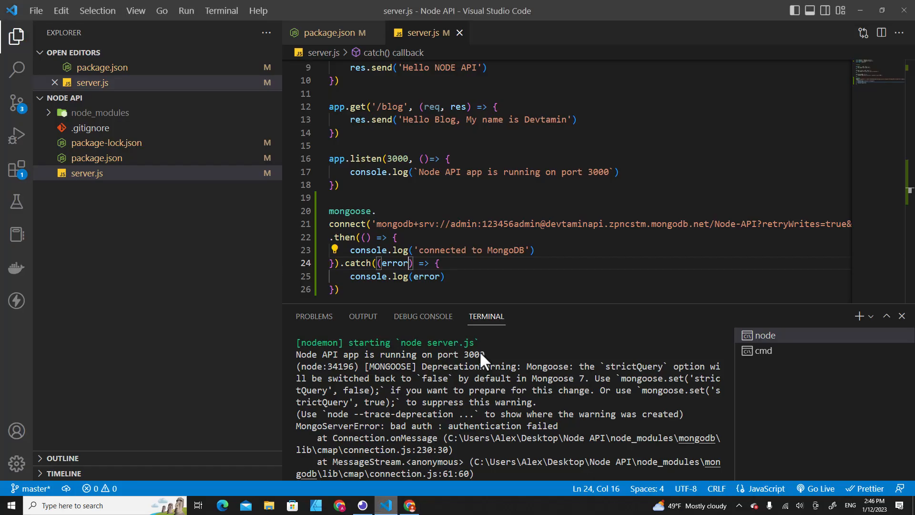
double_click(511, 223)
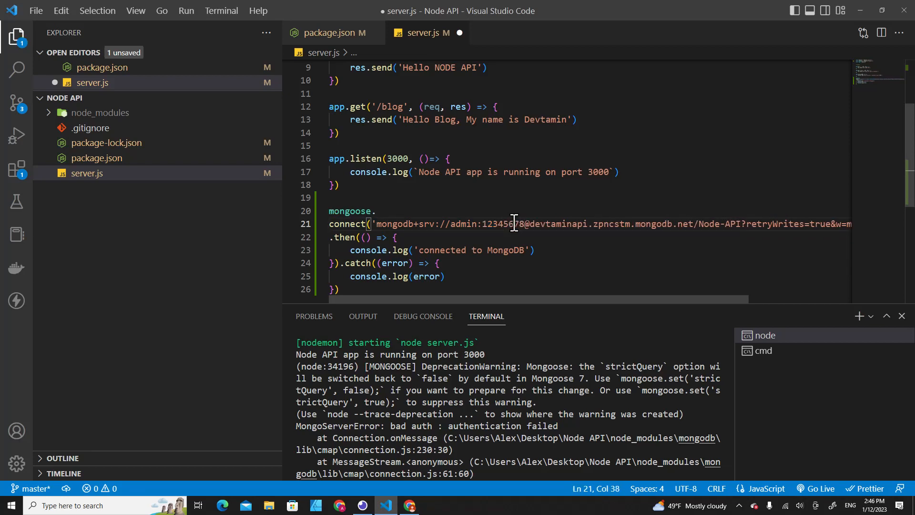
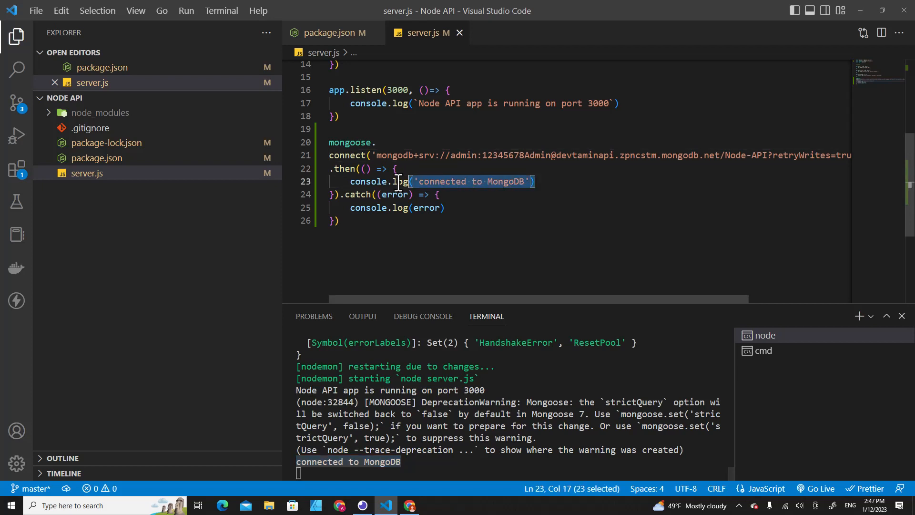
triple_click(441, 182)
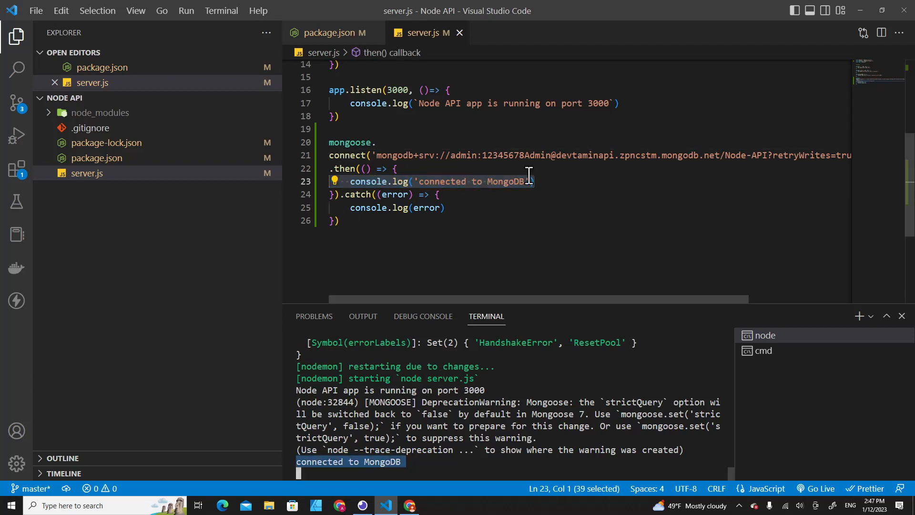
mouse_move(504, 176)
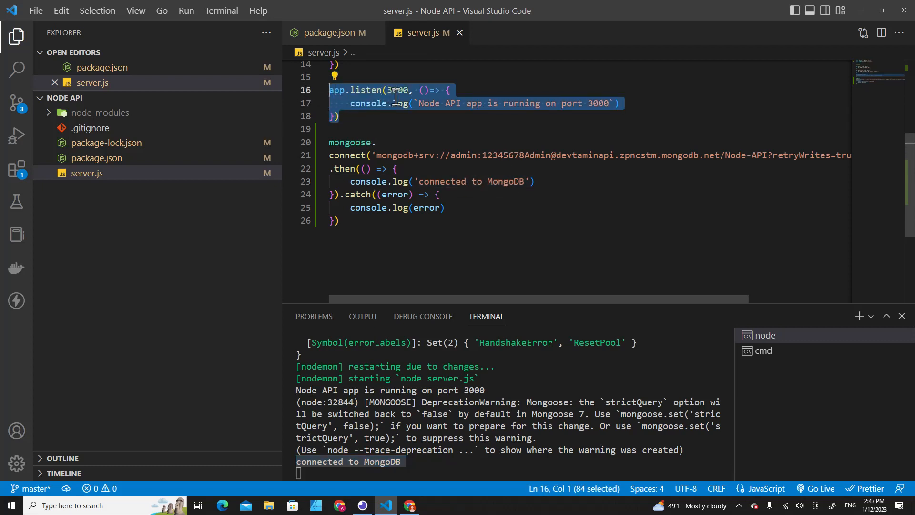
- Move the app.listen block into the .then callback, add a semicolon, and inspect the deprecation warning
key(Delete)
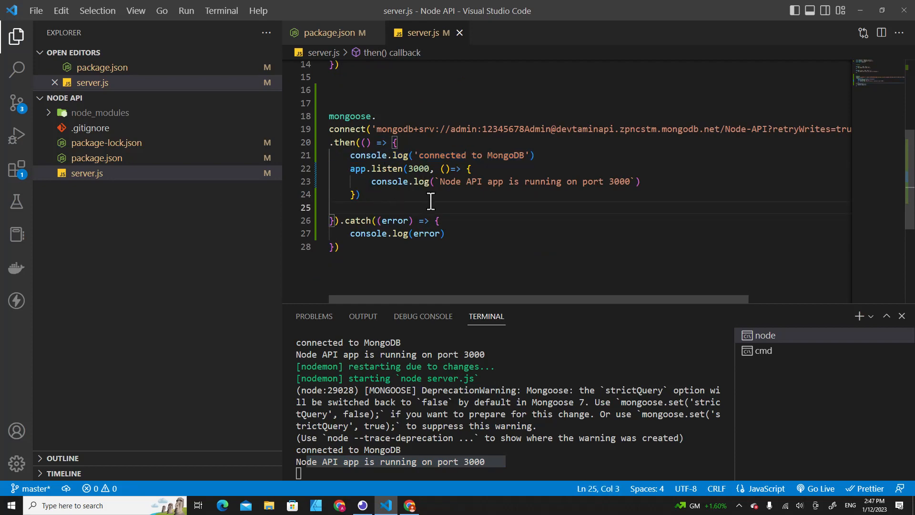
text(;)
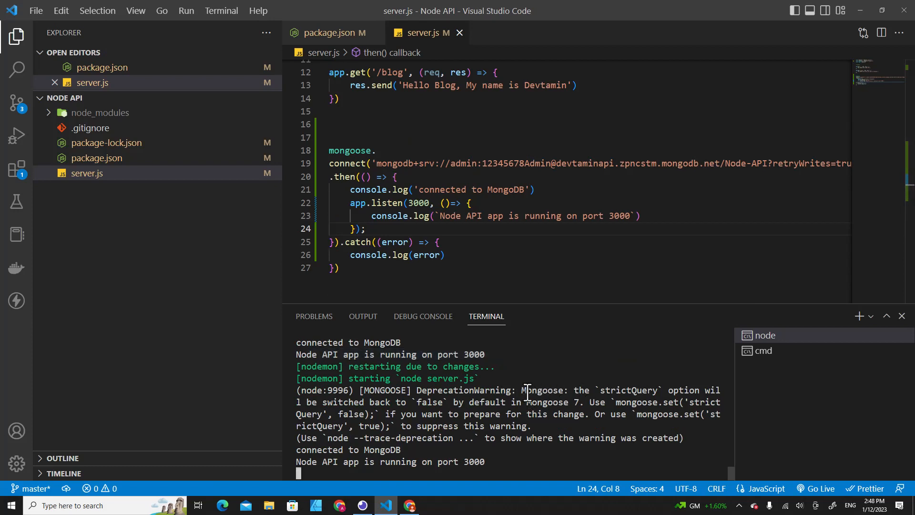
drag(522, 390, 668, 389)
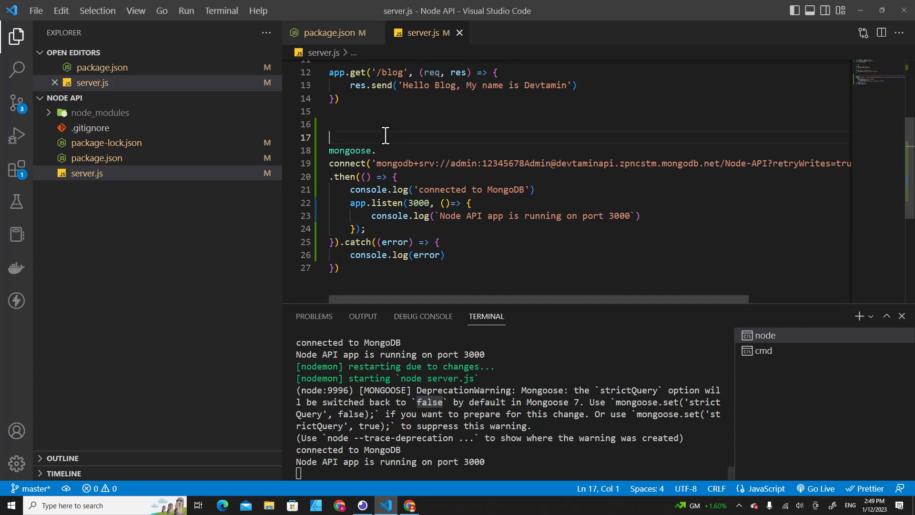
- Add mongoose.set("strictQuery", false) above mongoose.connect and verify the connected to MongoDB message
text(mongoose.s)
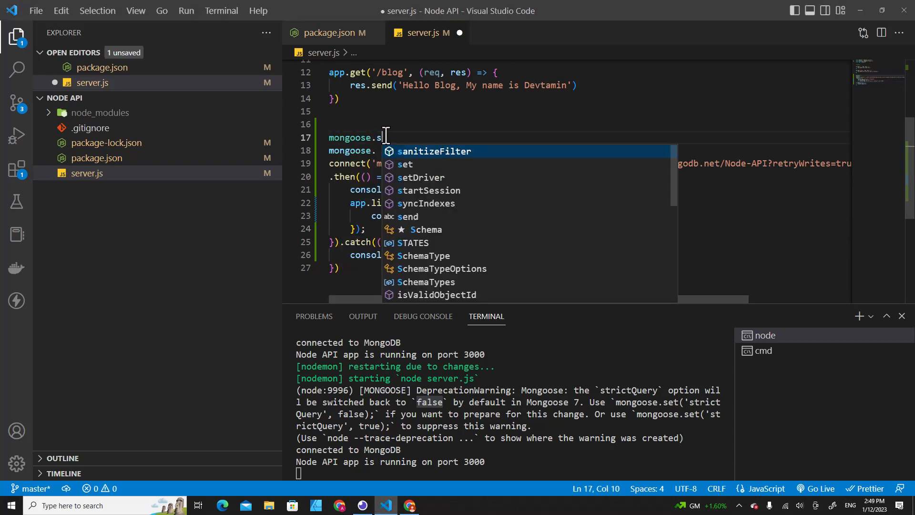
text(et(""))
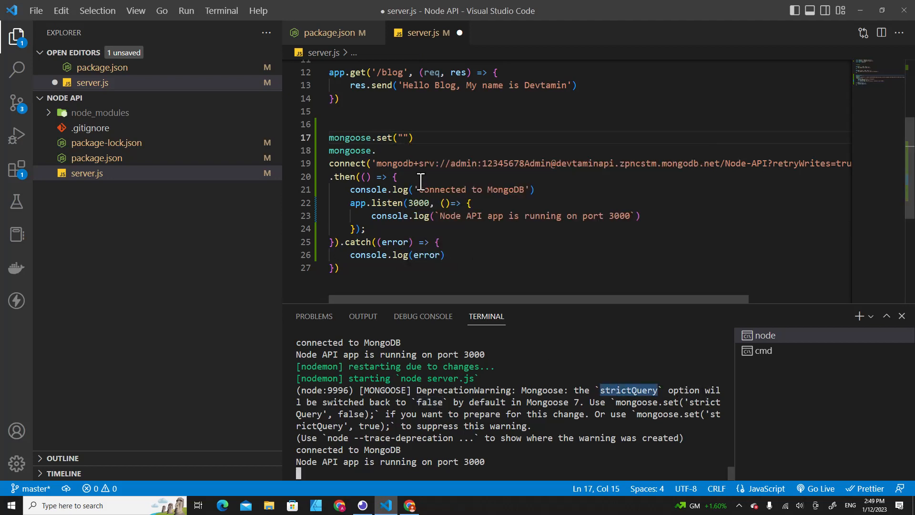
text(strictQuery)
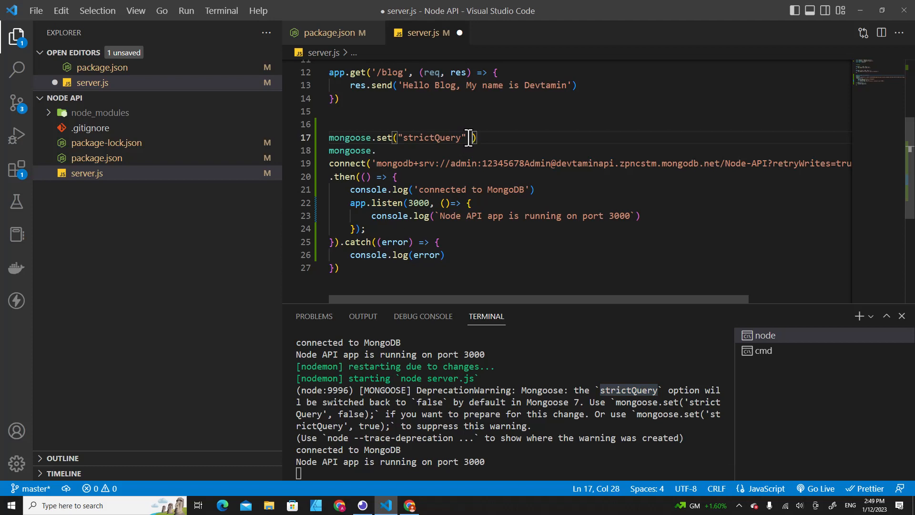
text(false)
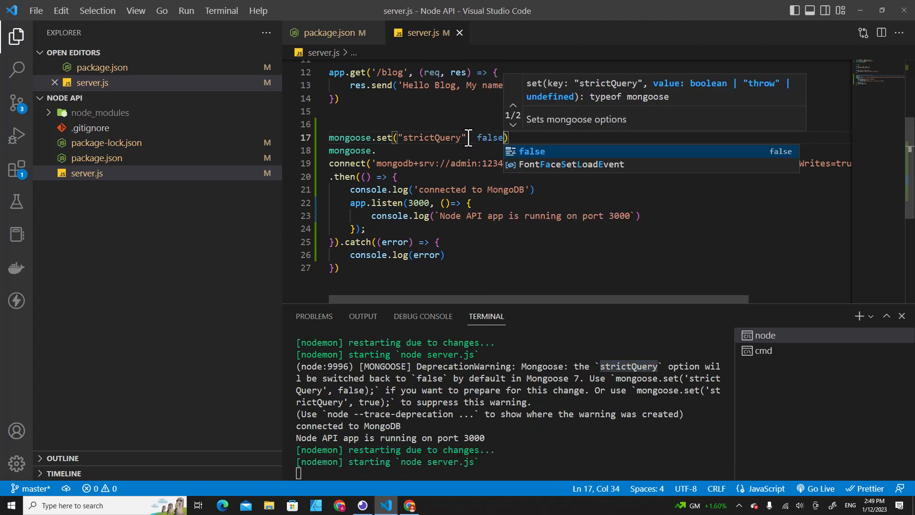
scroll(down, 3)
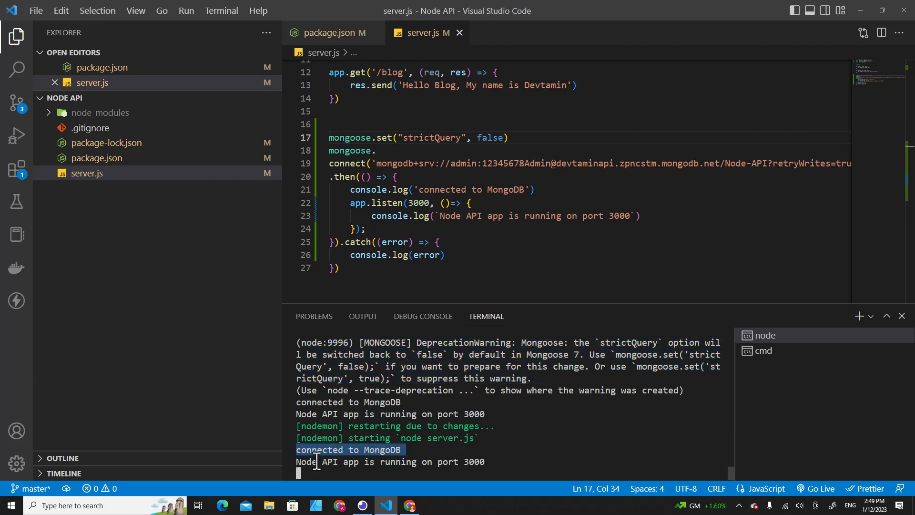
drag(315, 449, 413, 461)
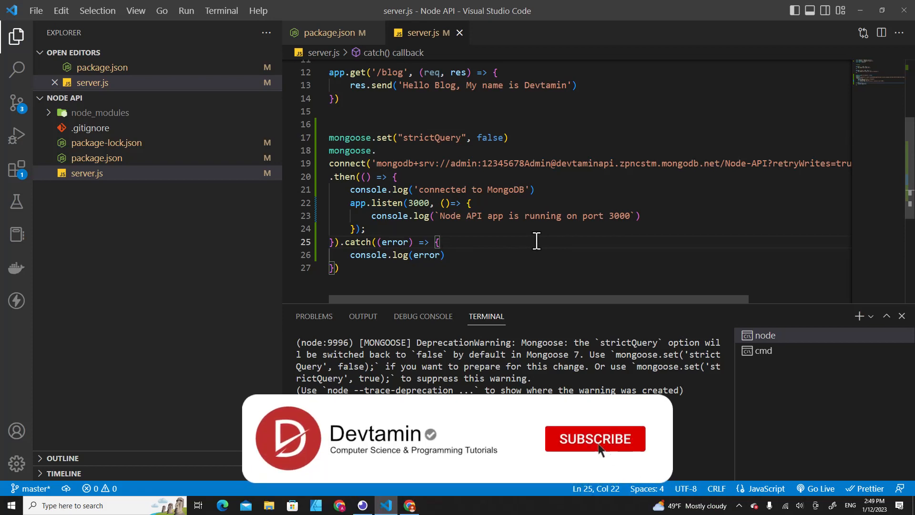
click(595, 439)
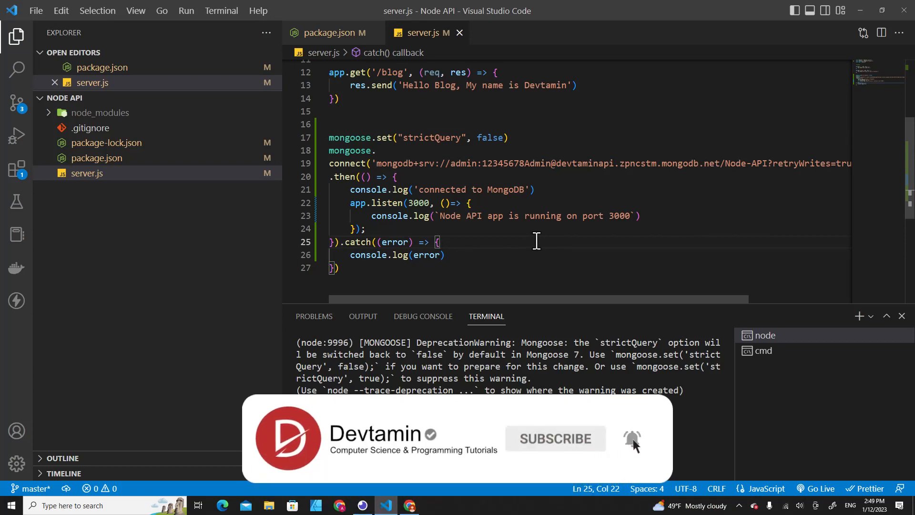